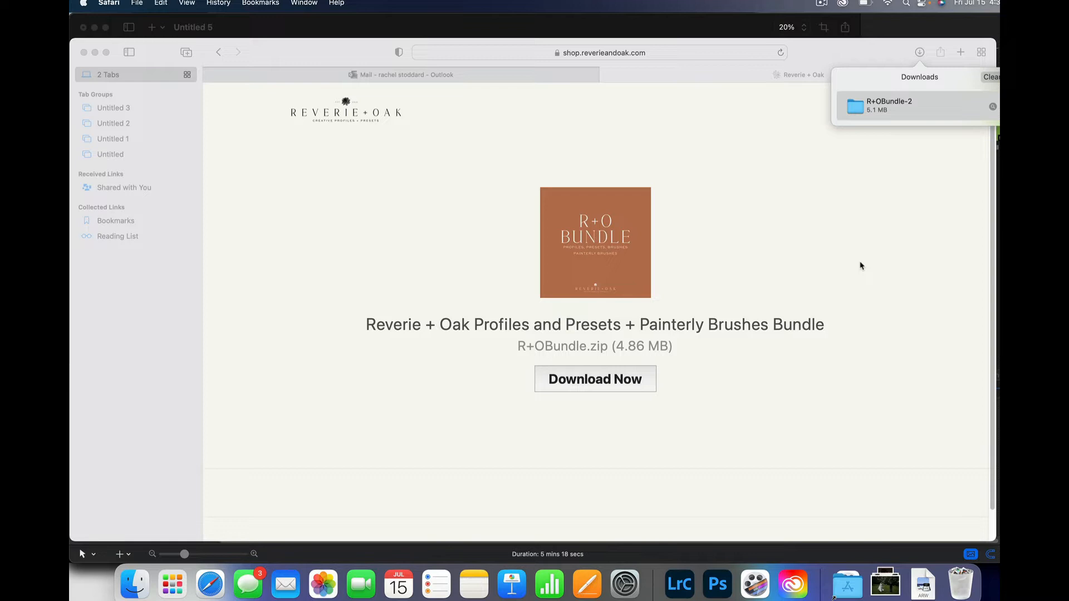
{"action": "mouse_move", "coordinate": [860, 243]}
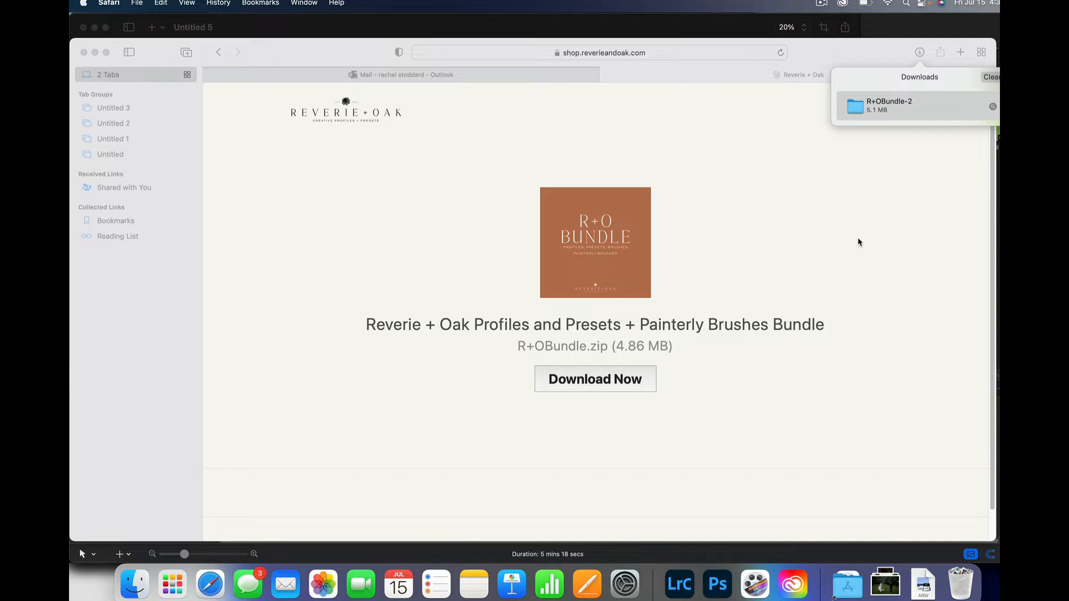
{"action": "mouse_move", "coordinate": [767, 180]}
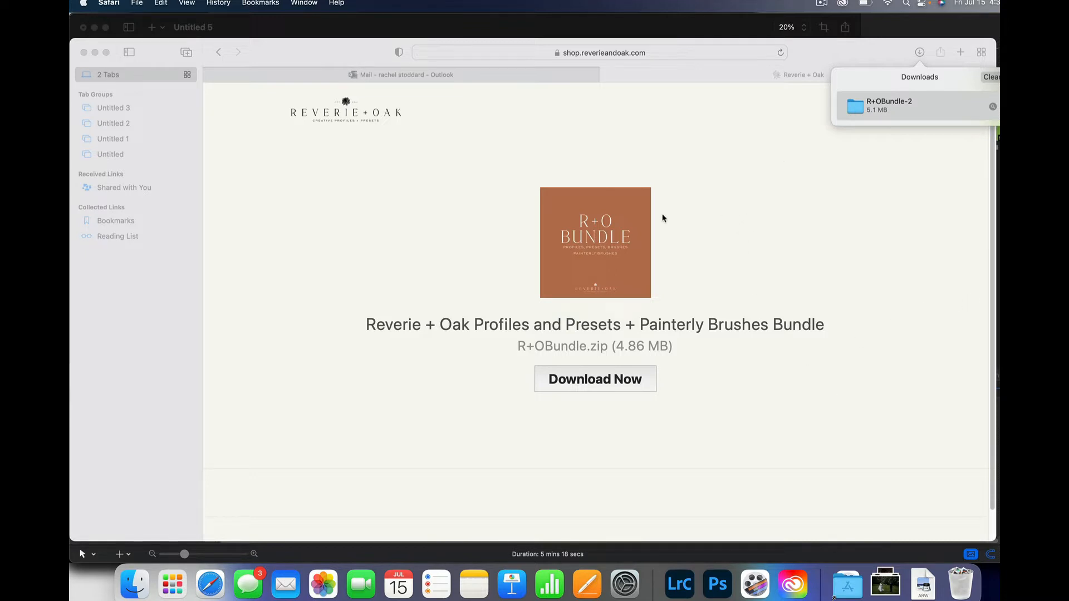
{"action": "mouse_move", "coordinate": [648, 387]}
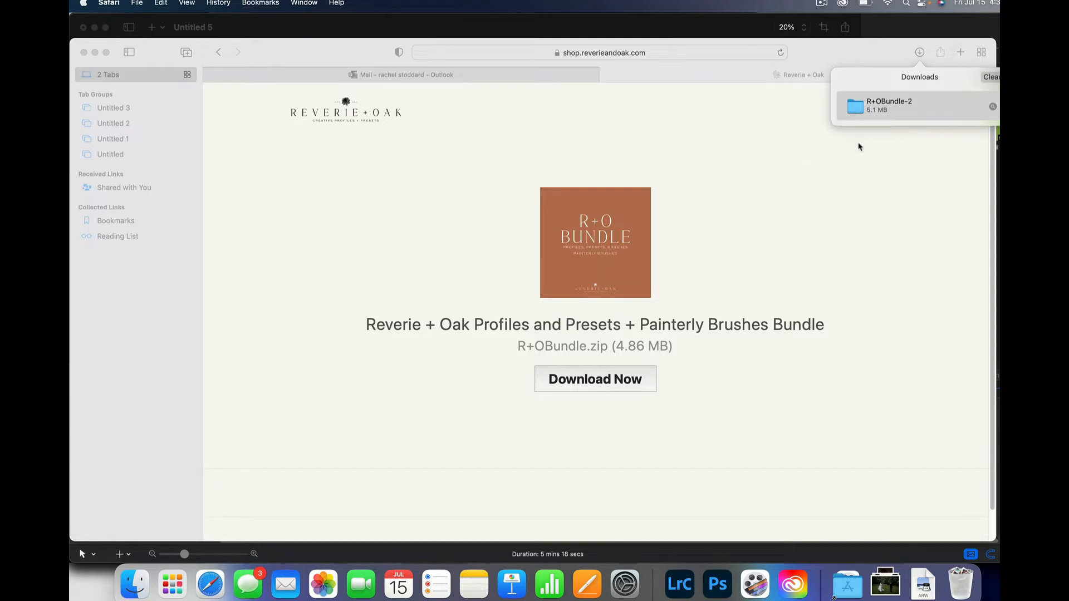
{"action": "mouse_move", "coordinate": [733, 138]}
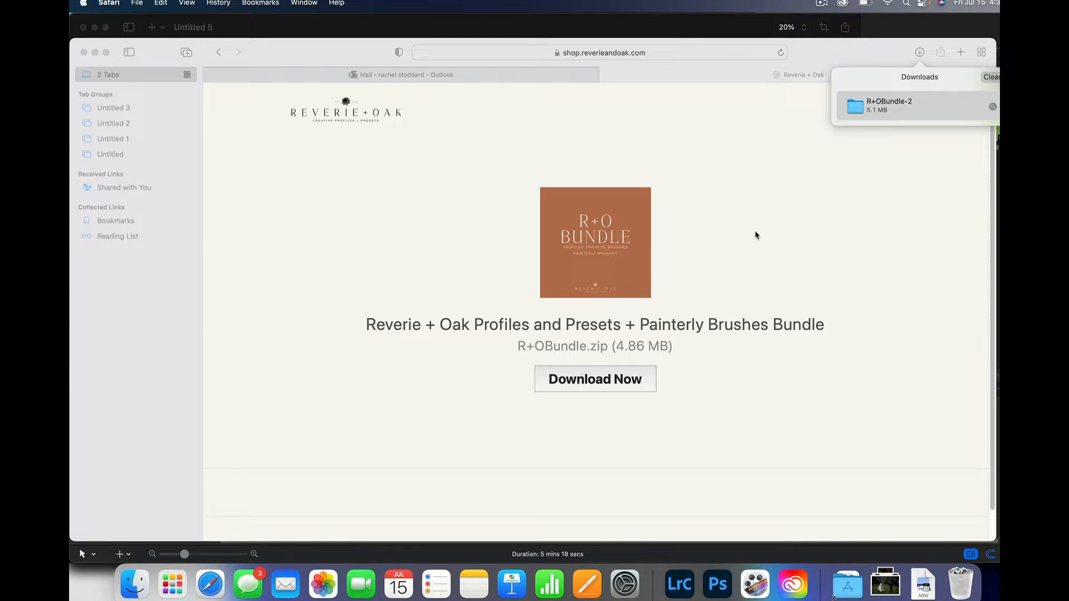
{"action": "mouse_move", "coordinate": [821, 252]}
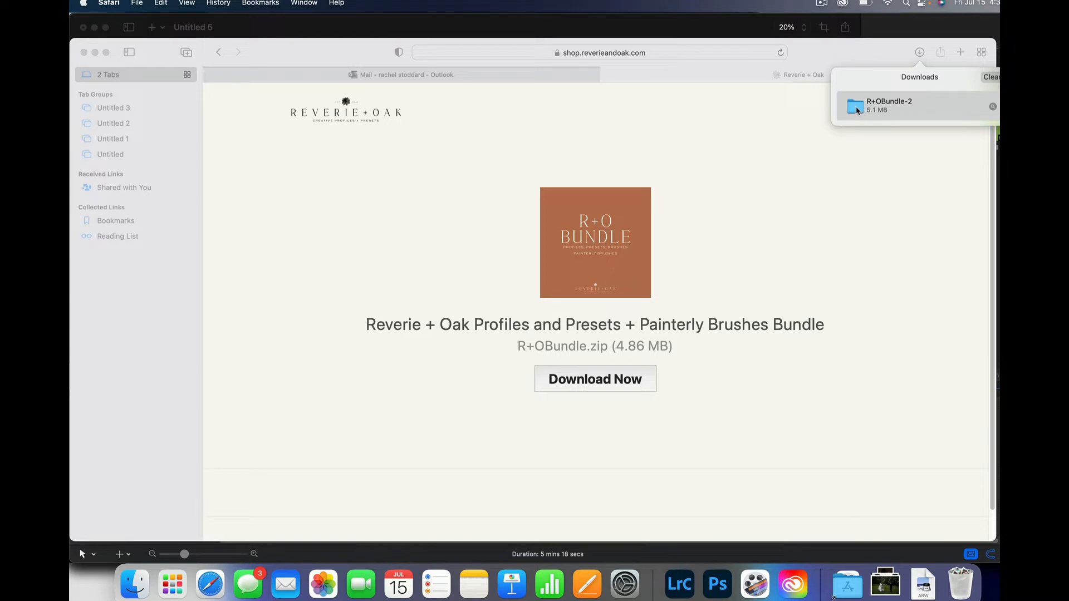
Step: Reveal the downloaded R+OBundle-2 folder in Finder from Safari's downloads list
{"action": "right_click", "coordinate": [888, 105]}
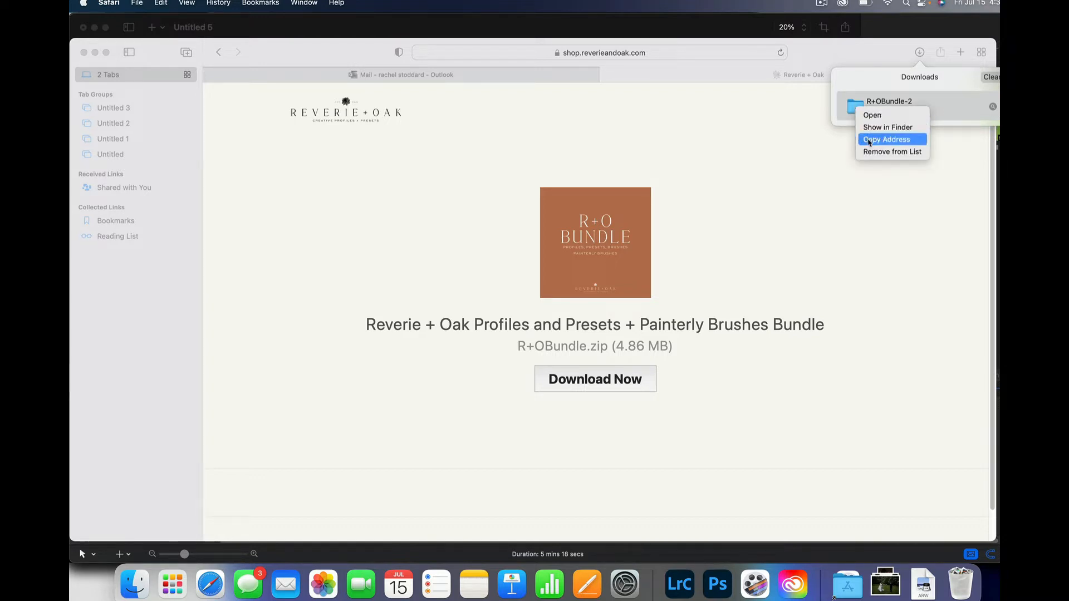
{"action": "left_click", "coordinate": [886, 139]}
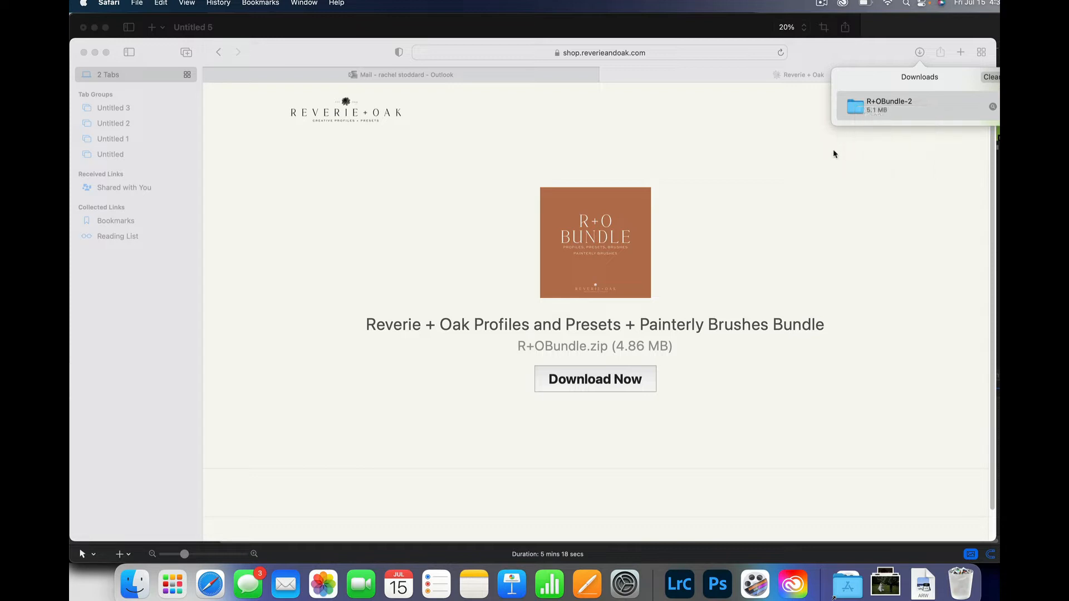
{"action": "mouse_move", "coordinate": [383, 334]}
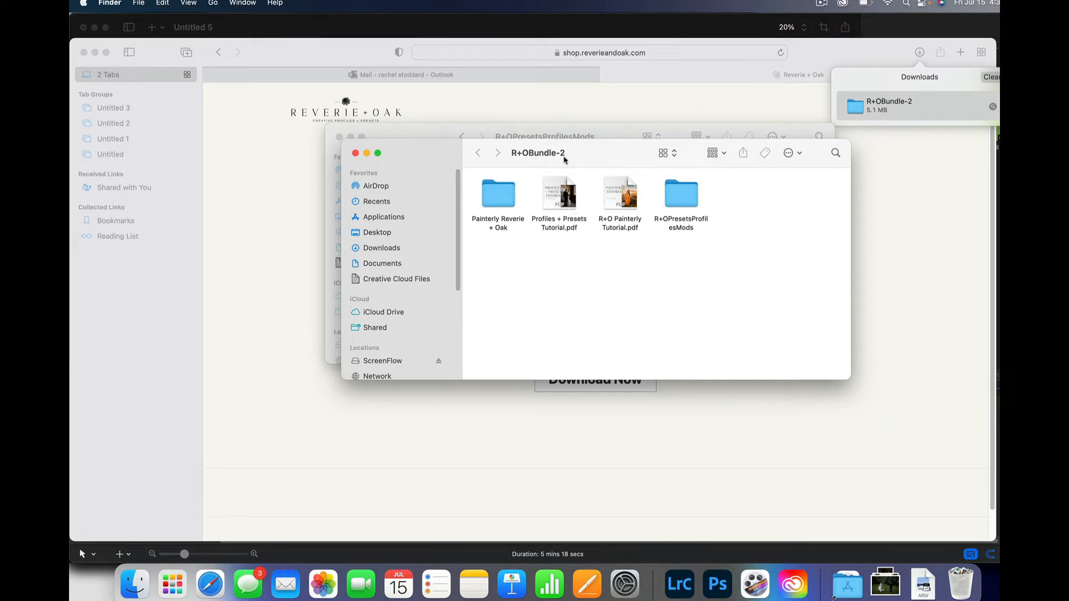
{"action": "mouse_move", "coordinate": [791, 244]}
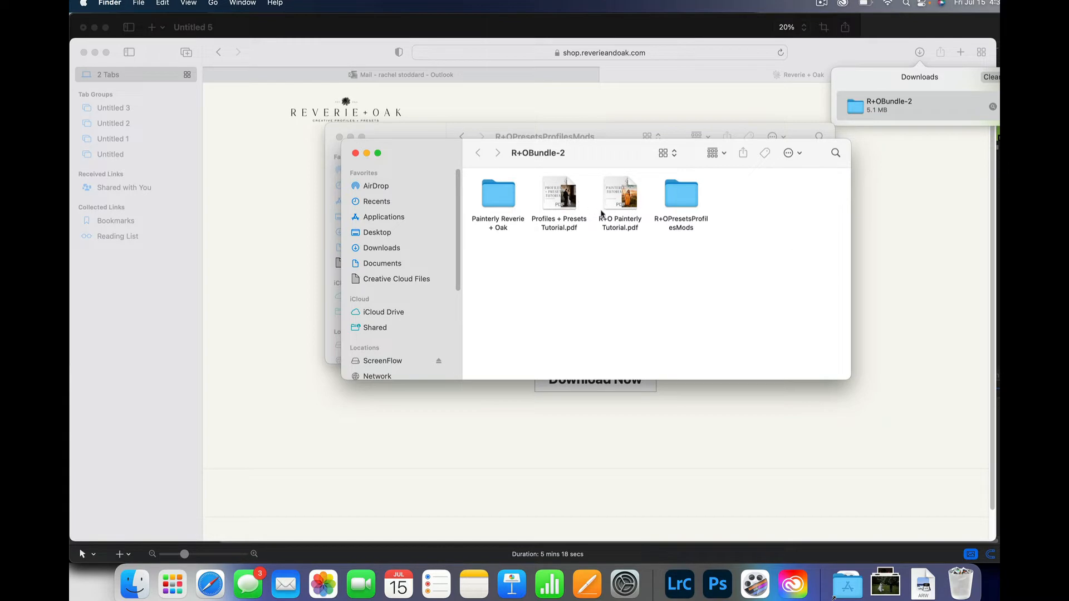
Step: Open Profiles + Presets Tutorial.pdf in Preview, then return to Lightroom Classic
{"action": "left_click", "coordinate": [558, 193]}
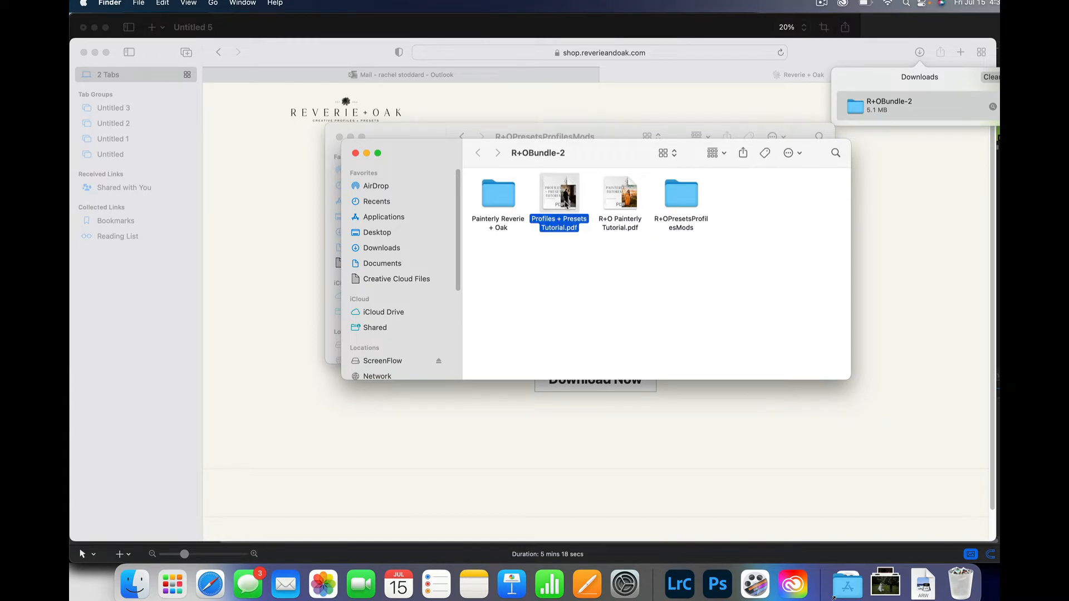
{"action": "double_click", "coordinate": [559, 193]}
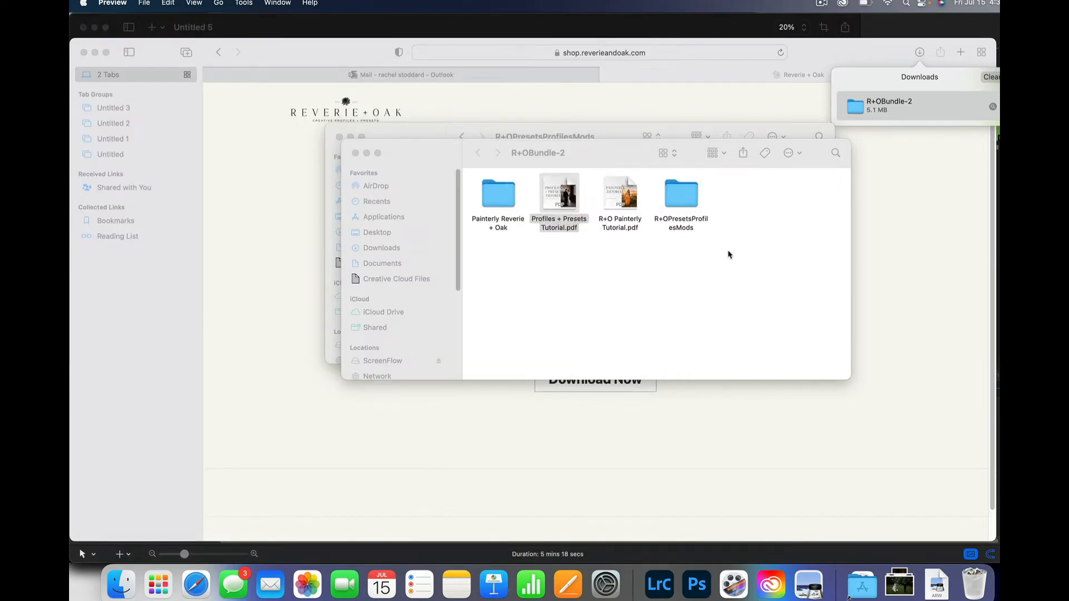
{"action": "mouse_move", "coordinate": [780, 173]}
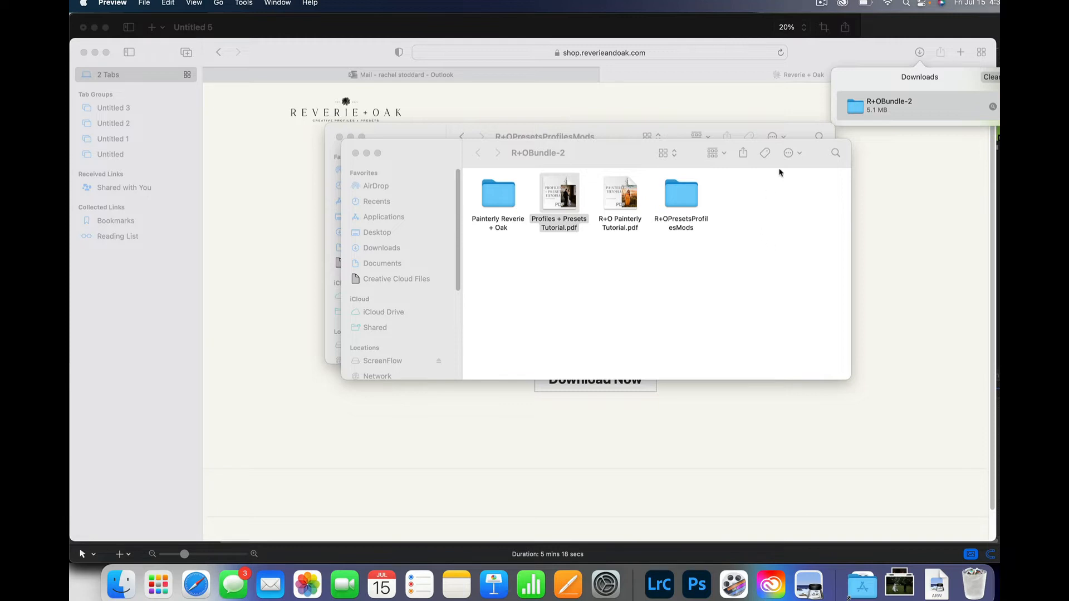
{"action": "mouse_move", "coordinate": [740, 229]}
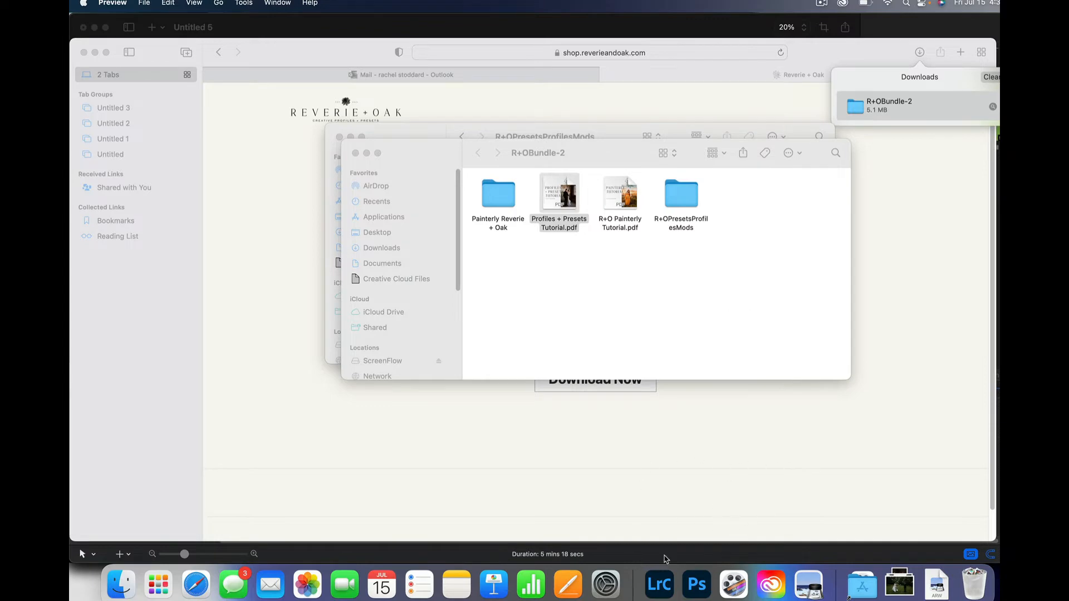
{"action": "left_click", "coordinate": [678, 584]}
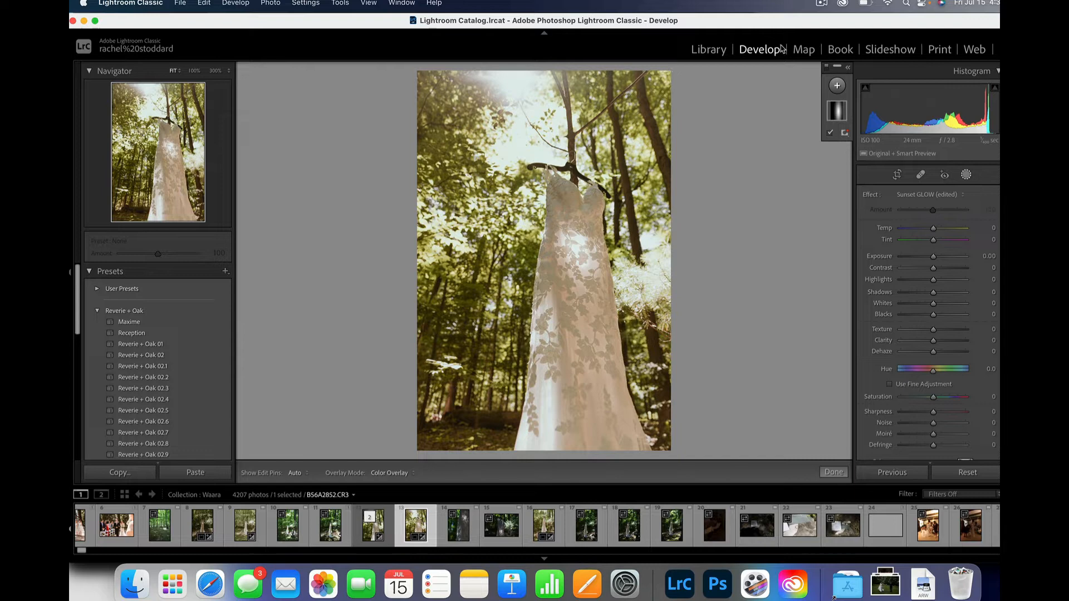
{"action": "left_click", "coordinate": [708, 49]}
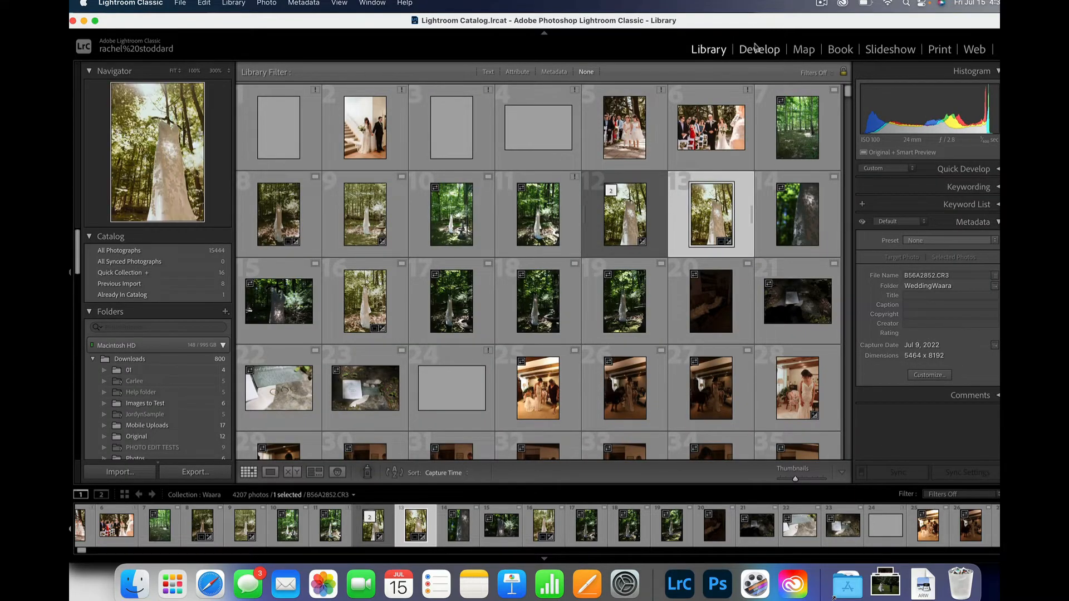
{"action": "left_click", "coordinate": [759, 49]}
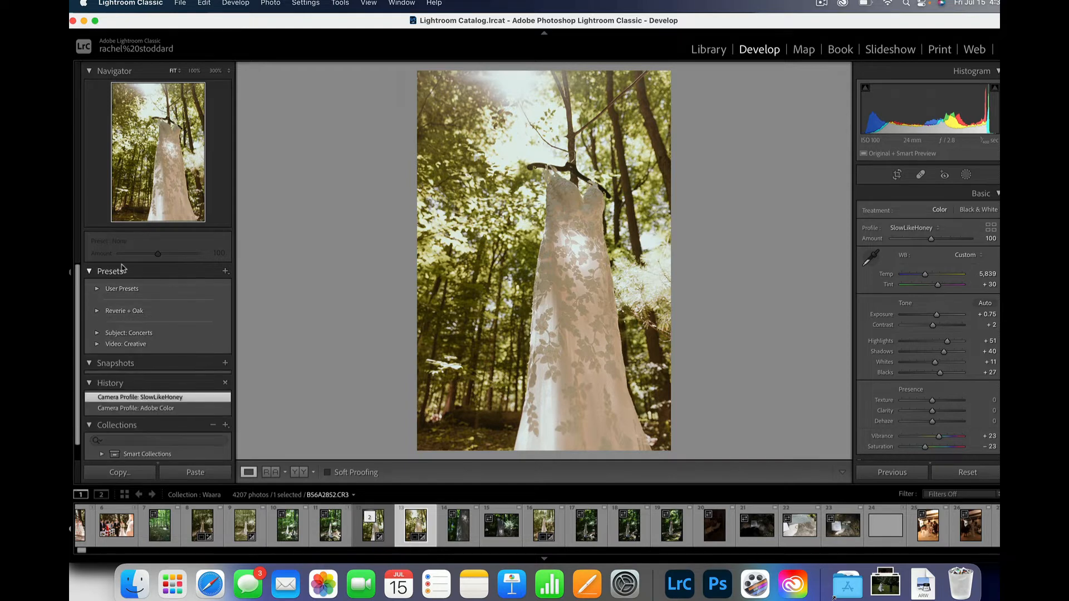
Step: Import all 26 .xmp preset files from R+OPresetsProfilesMods through the Presets panel
{"action": "left_click", "coordinate": [225, 271]}
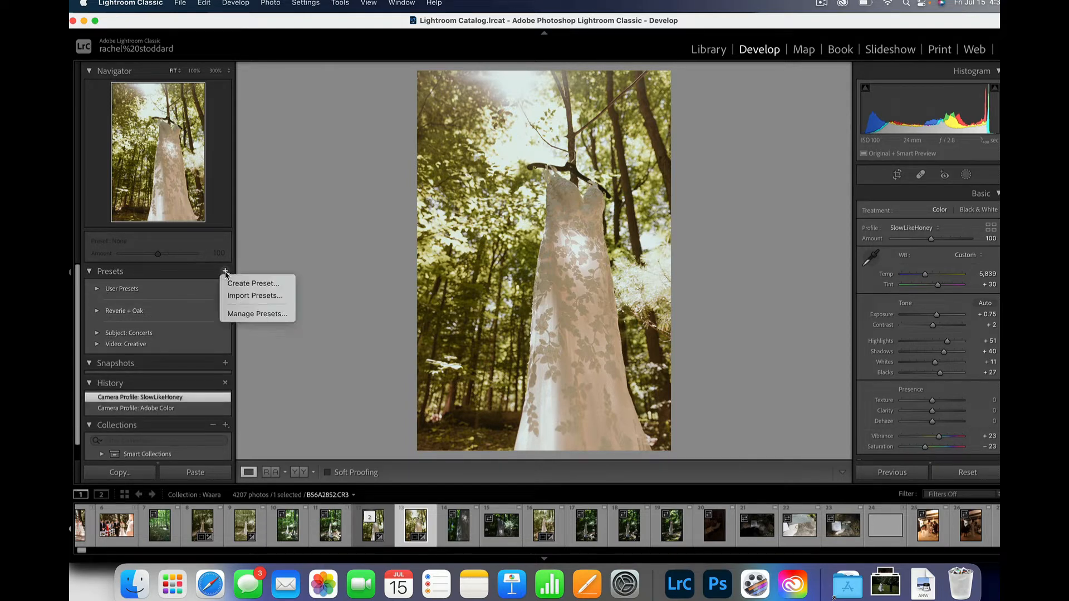
{"action": "left_click", "coordinate": [239, 302]}
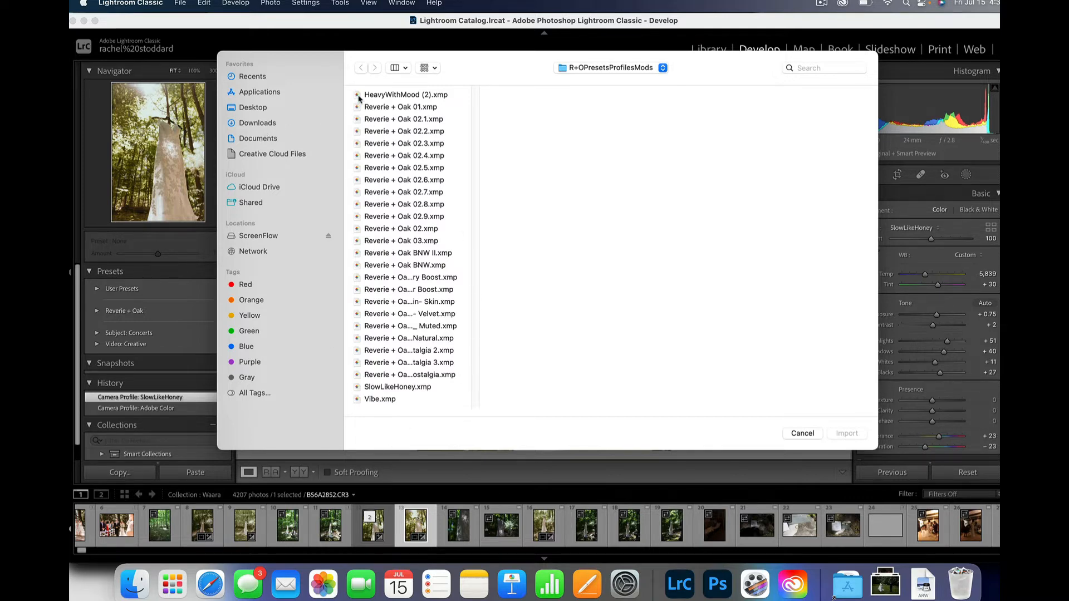
{"action": "left_click", "coordinate": [406, 94]}
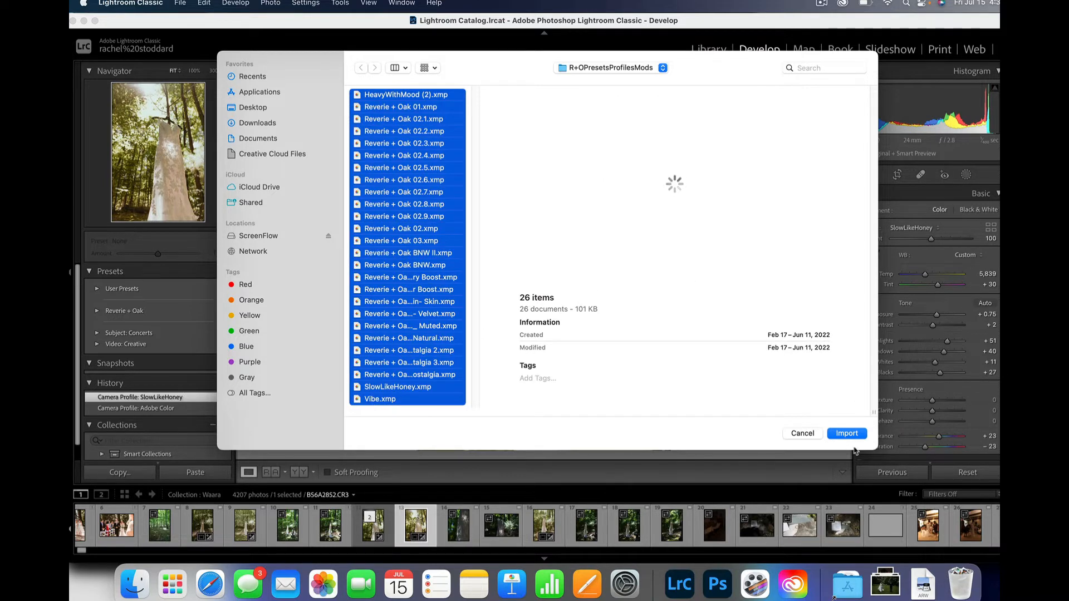
{"action": "left_click", "coordinate": [847, 433]}
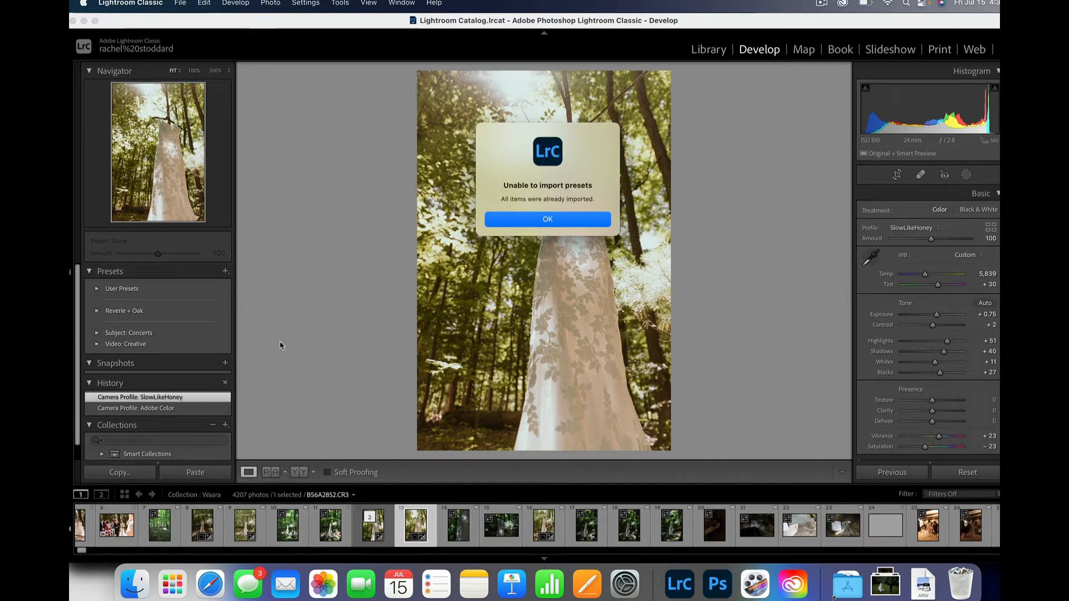
Step: Dismiss the already-imported notice and expand the Reverie + Oak preset group
{"action": "left_click", "coordinate": [547, 218]}
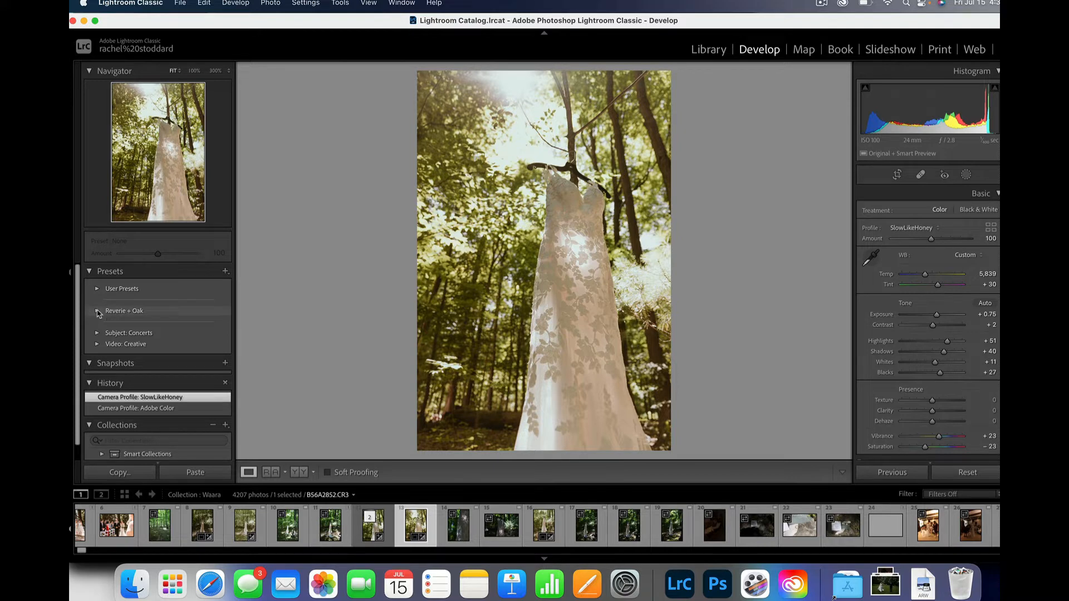
{"action": "left_click", "coordinate": [97, 311]}
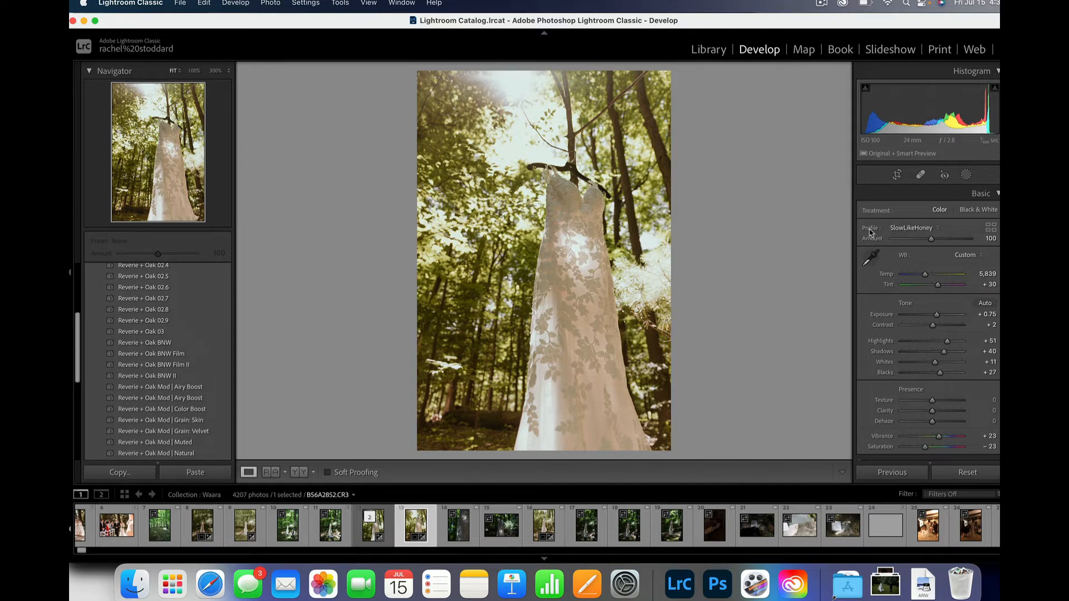
Step: Browse the Reverie+Oak profiles, then raise the SlowLikeHoney profile Amount to 104
{"action": "left_click", "coordinate": [927, 228]}
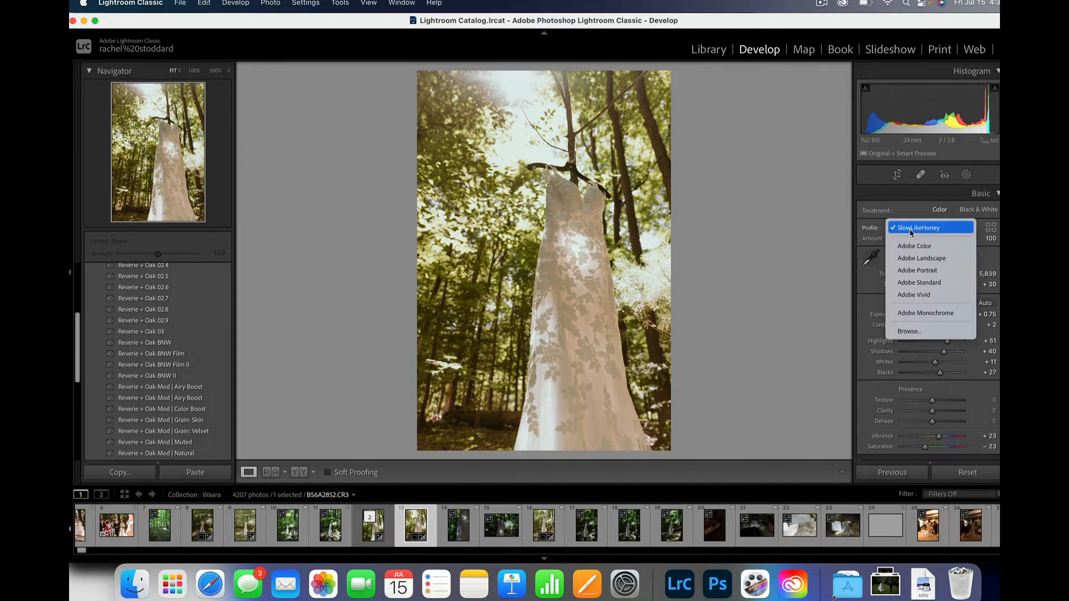
{"action": "left_click", "coordinate": [909, 331]}
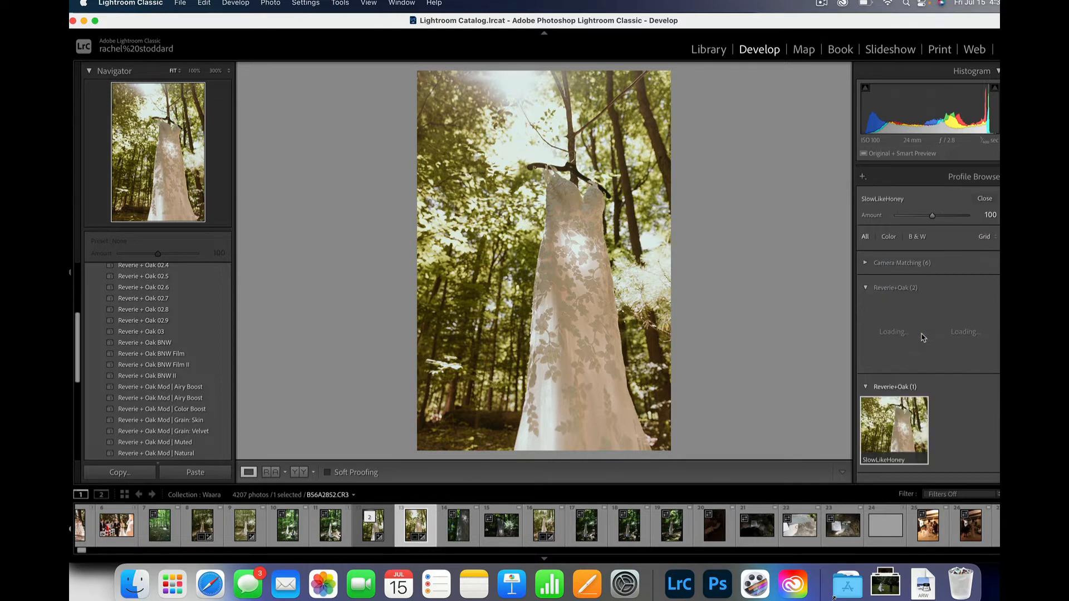
{"action": "mouse_move", "coordinate": [964, 329]}
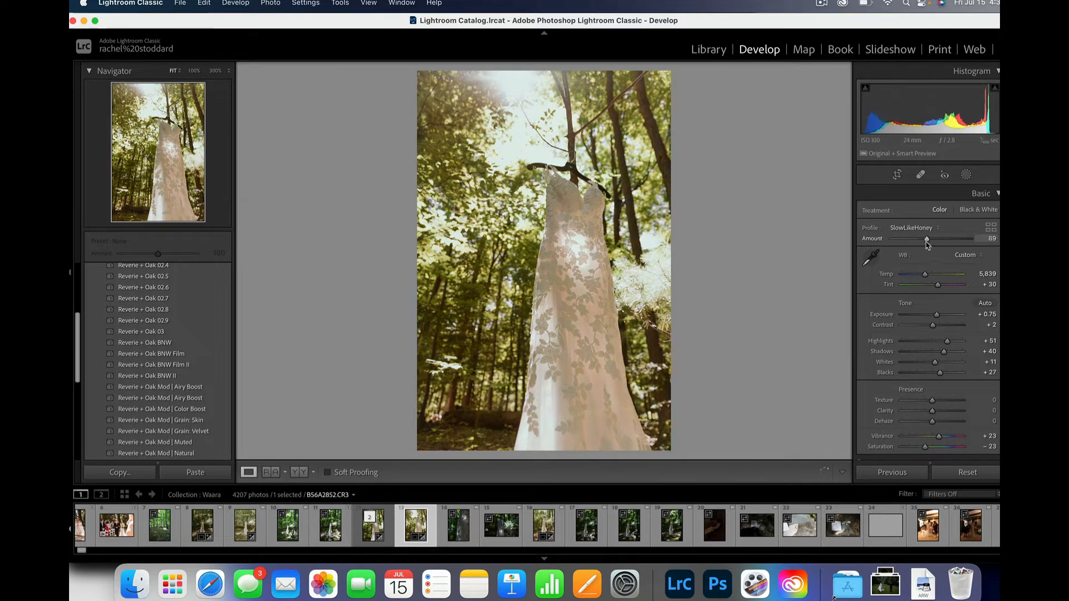
{"action": "left_click_drag", "start_coordinate": [926, 239], "coordinate": [932, 239]}
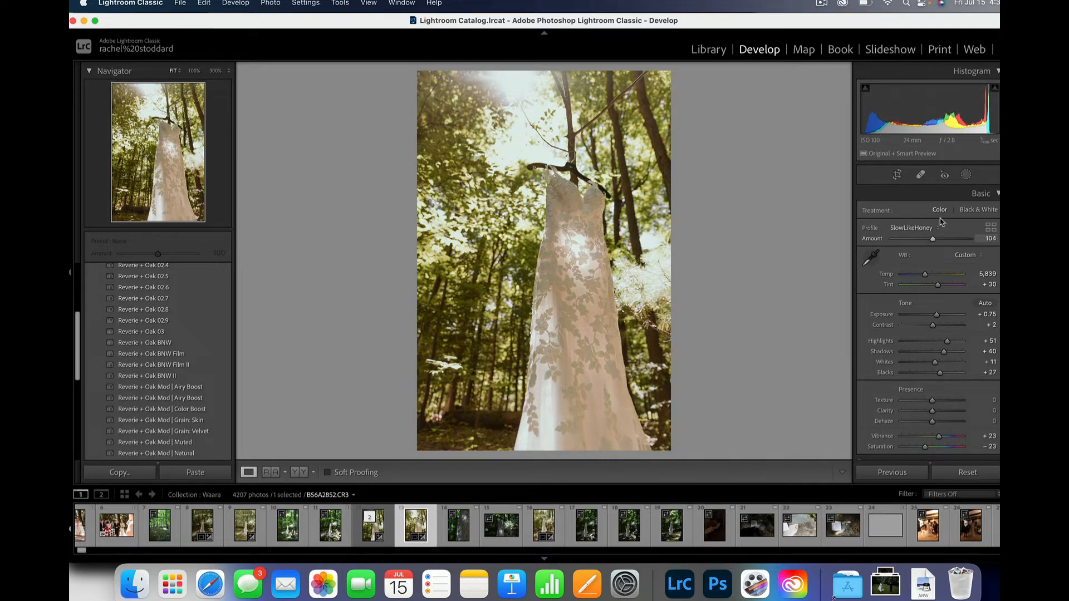
{"action": "mouse_move", "coordinate": [510, 139]}
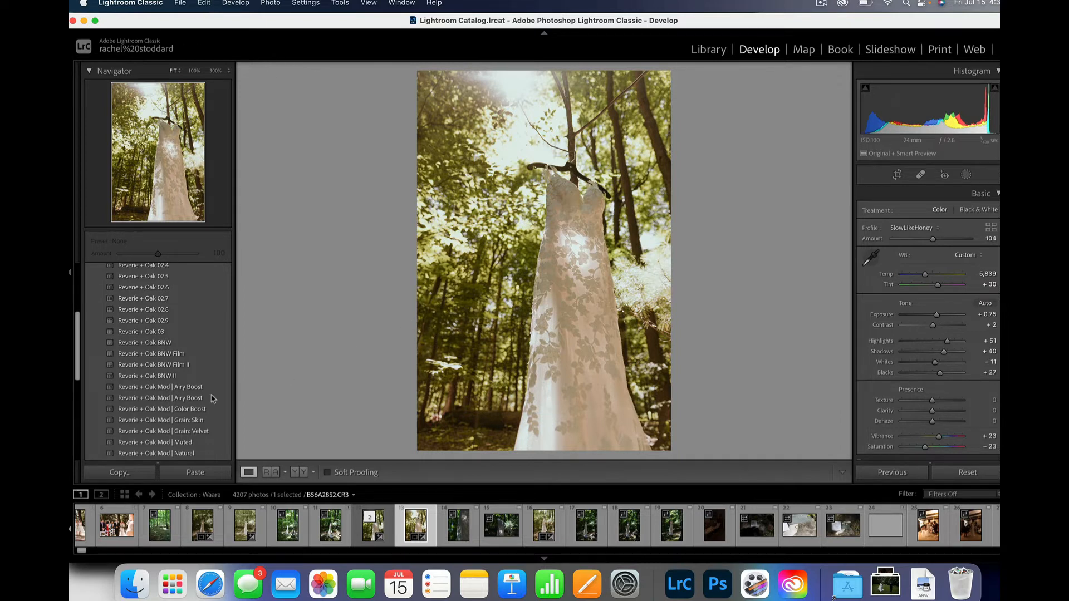
{"action": "mouse_move", "coordinate": [456, 90]}
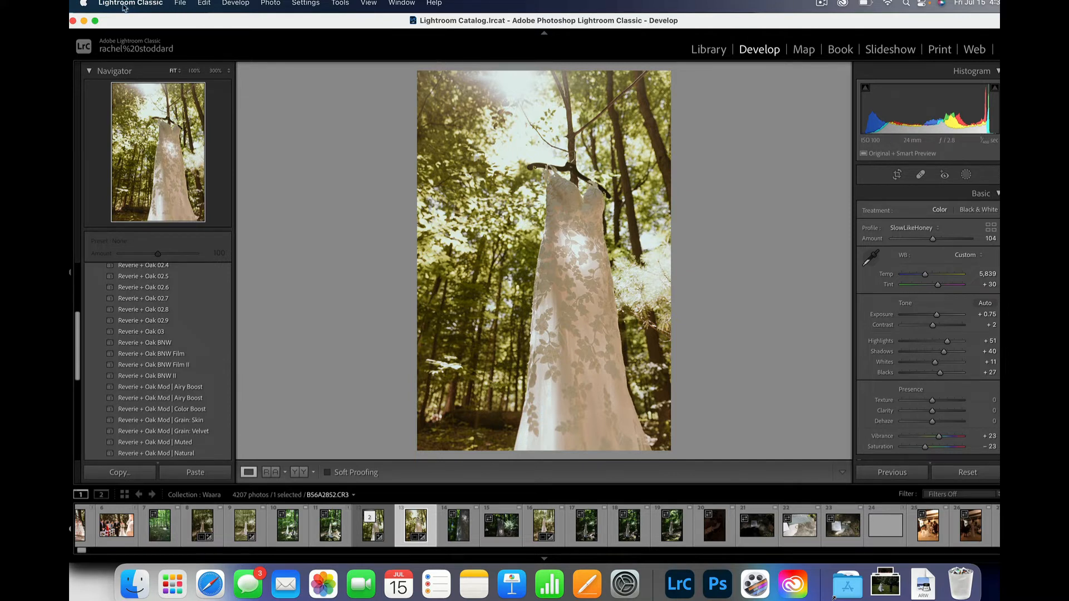
{"action": "left_click", "coordinate": [131, 3]}
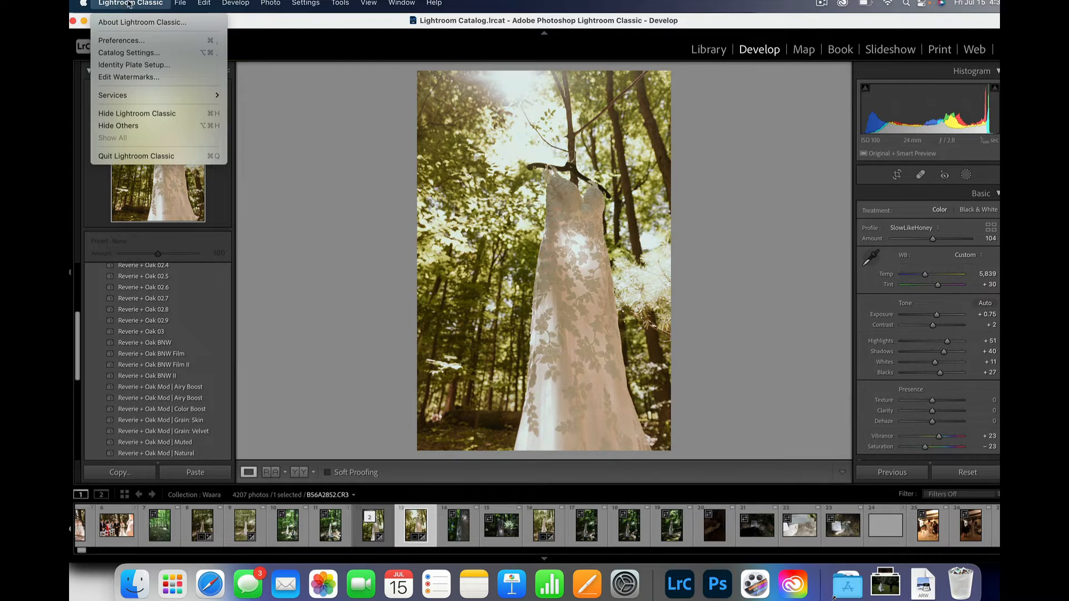
{"action": "left_click", "coordinate": [204, 4]}
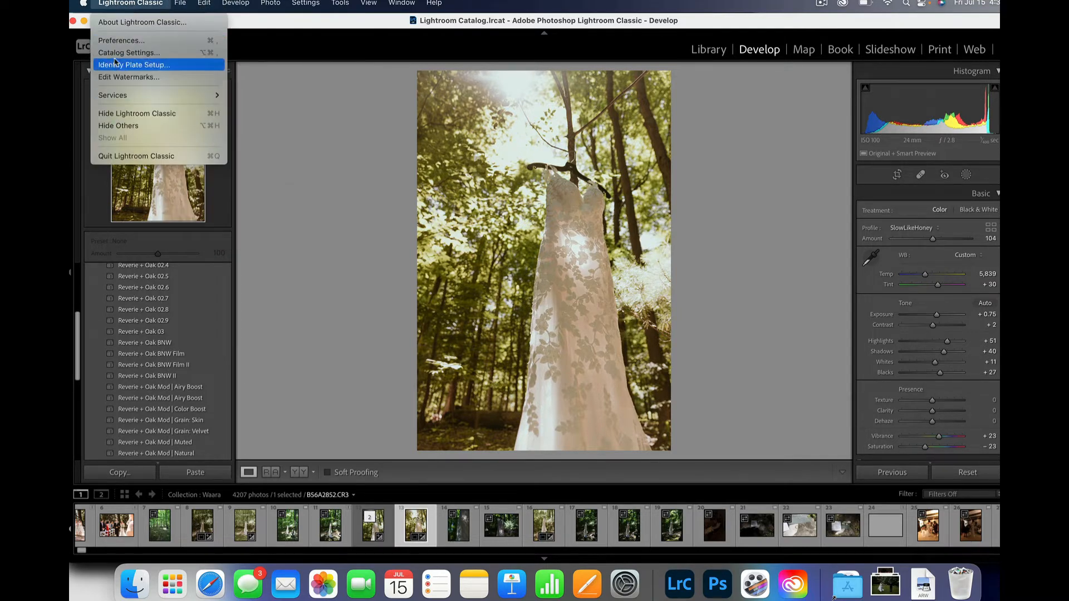
{"action": "left_click", "coordinate": [121, 40]}
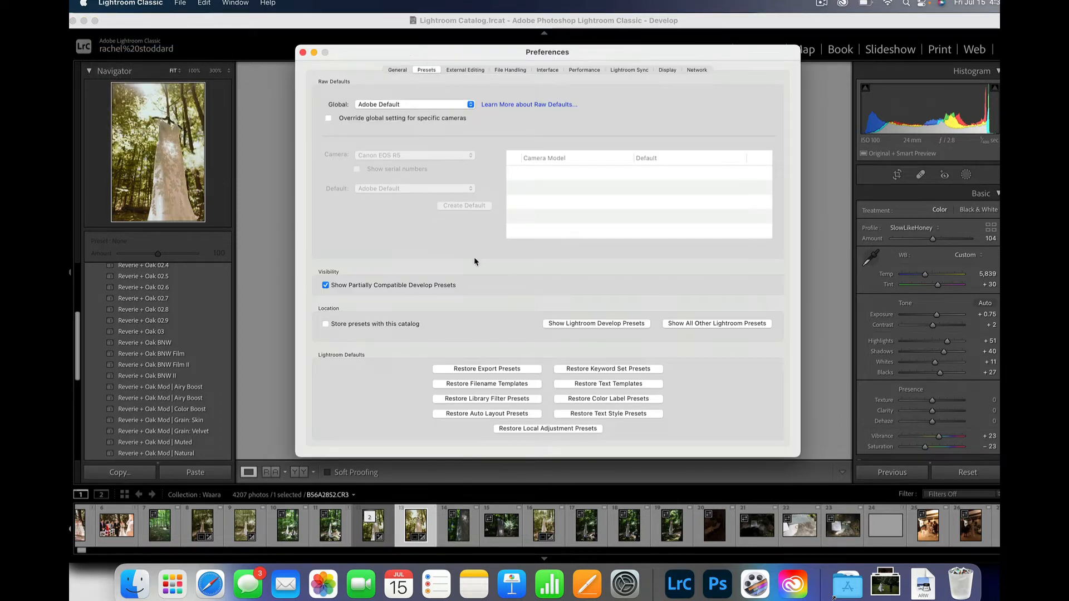
{"action": "mouse_move", "coordinate": [475, 290]}
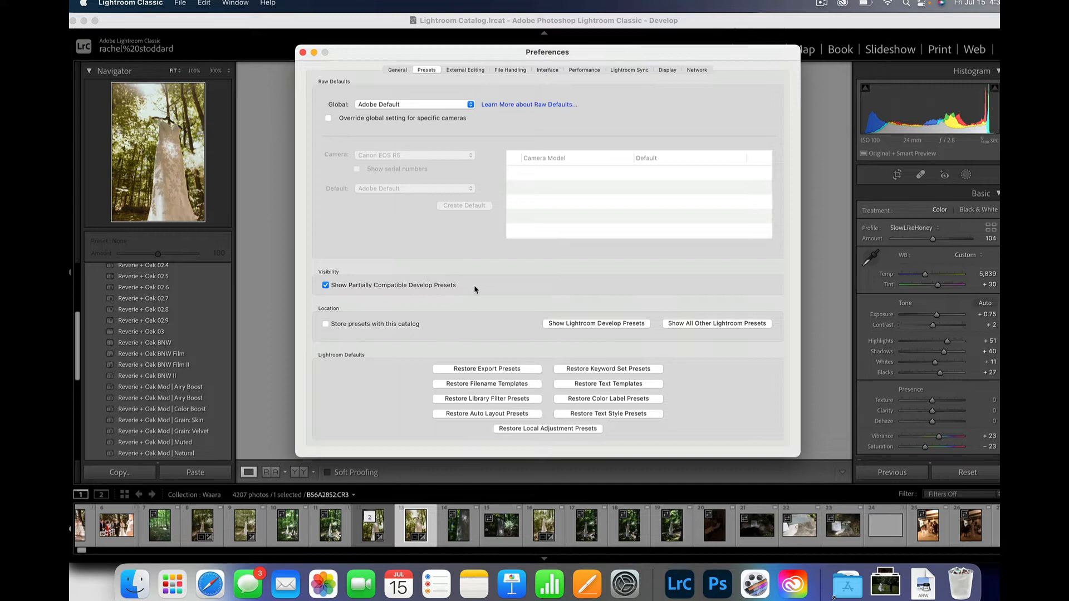
{"action": "mouse_move", "coordinate": [391, 302]}
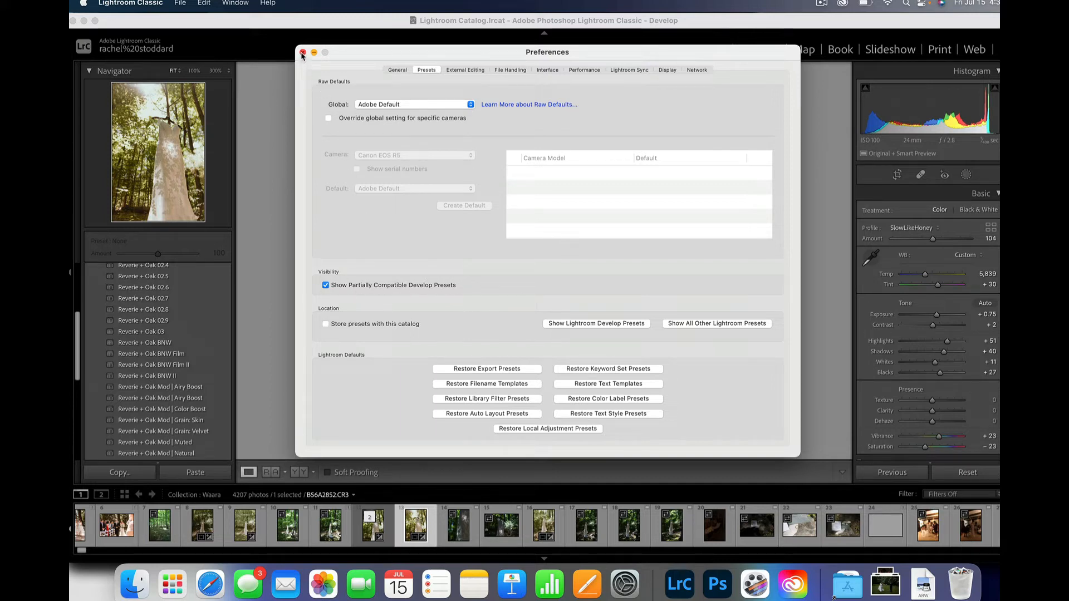
{"action": "left_click", "coordinate": [303, 52]}
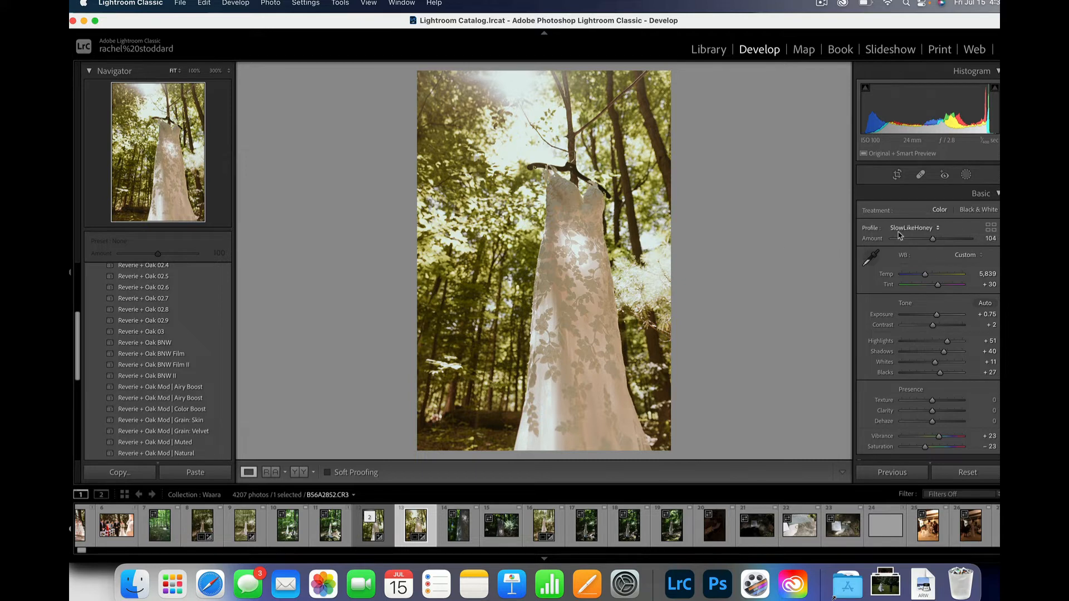
{"action": "mouse_move", "coordinate": [763, 346]}
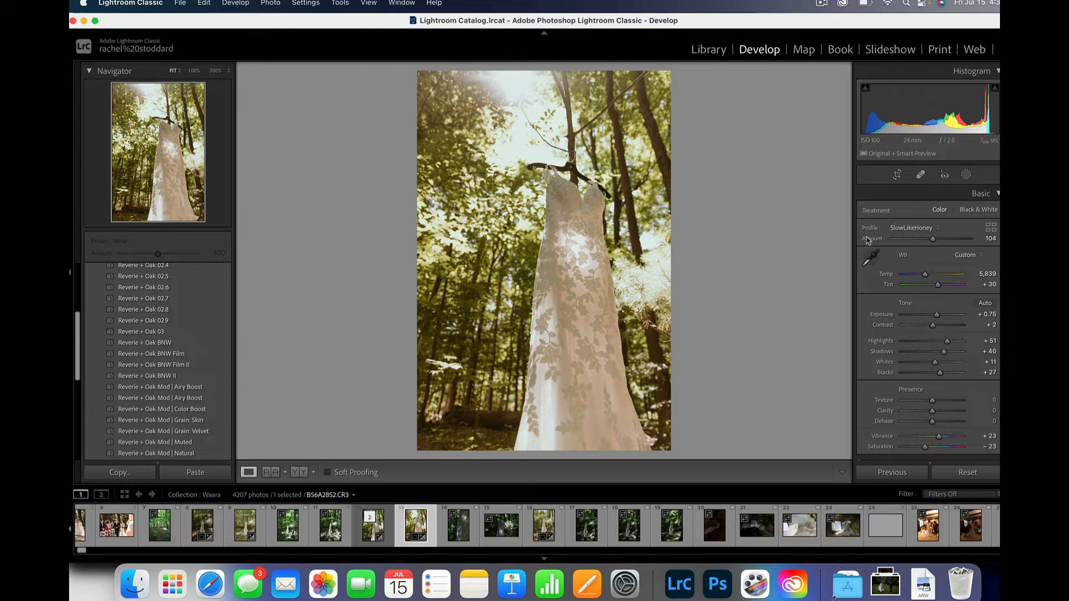
{"action": "mouse_move", "coordinate": [839, 399]}
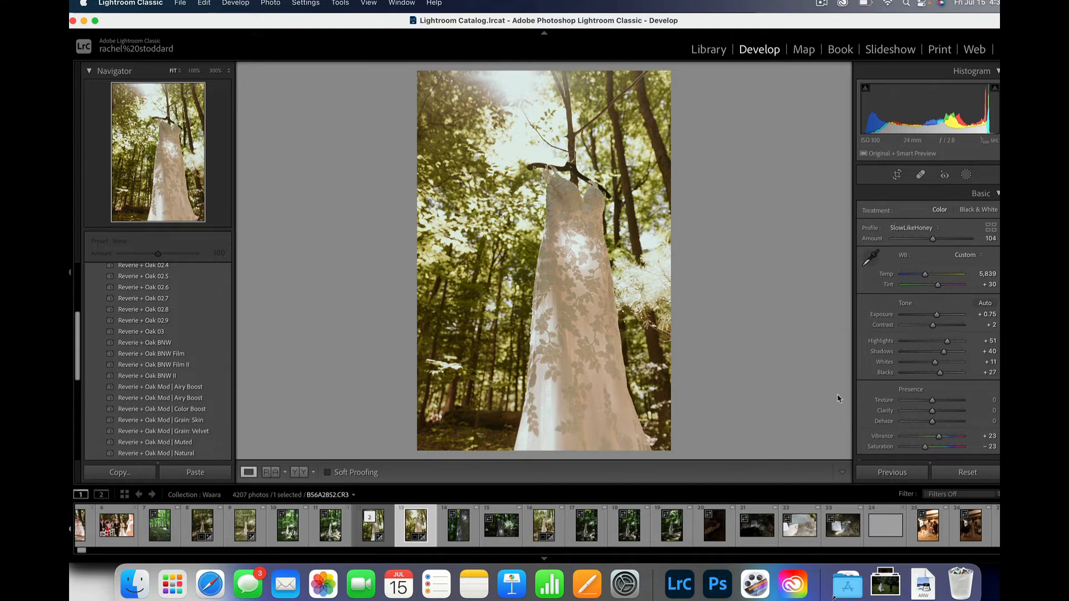
{"action": "mouse_move", "coordinate": [246, 584]}
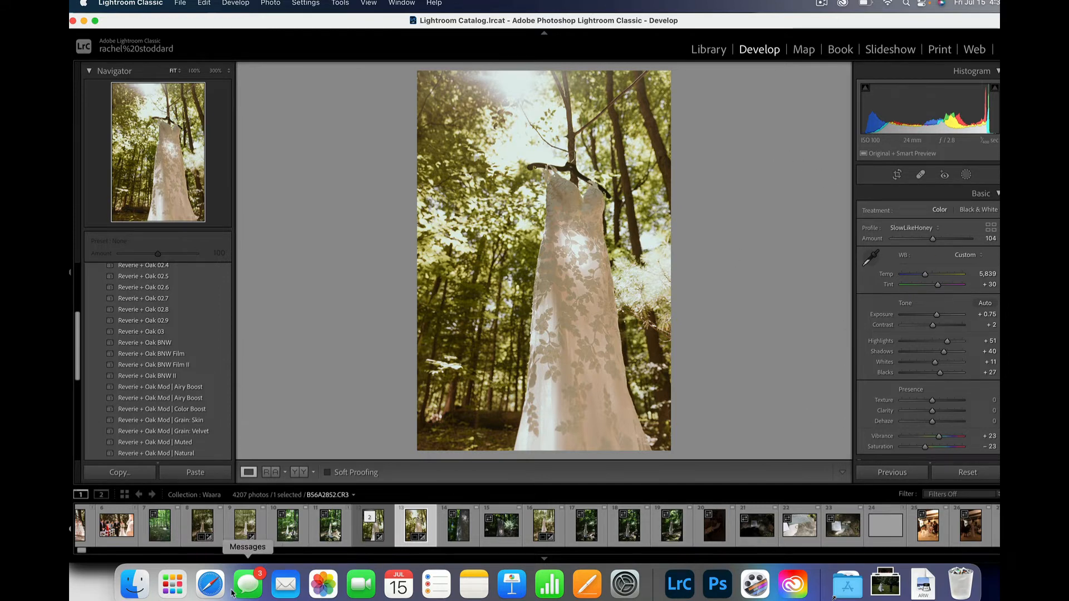
{"action": "left_click", "coordinate": [210, 584]}
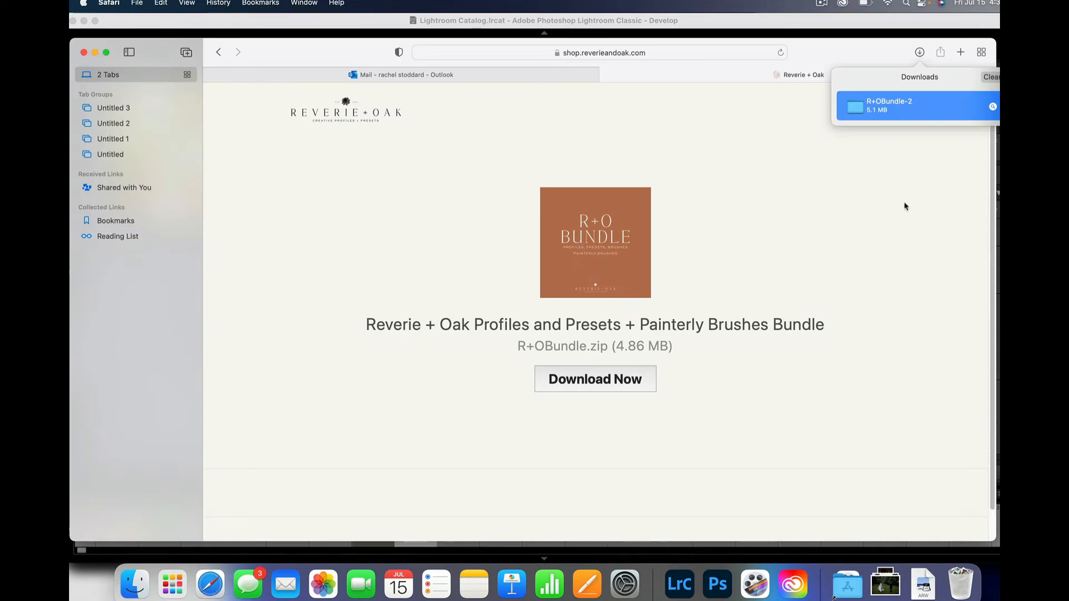
Step: Open R+OBundle-2 > Painterly Reverie + Oak and copy all 16 .lrtemplate files
{"action": "double_click", "coordinate": [887, 106]}
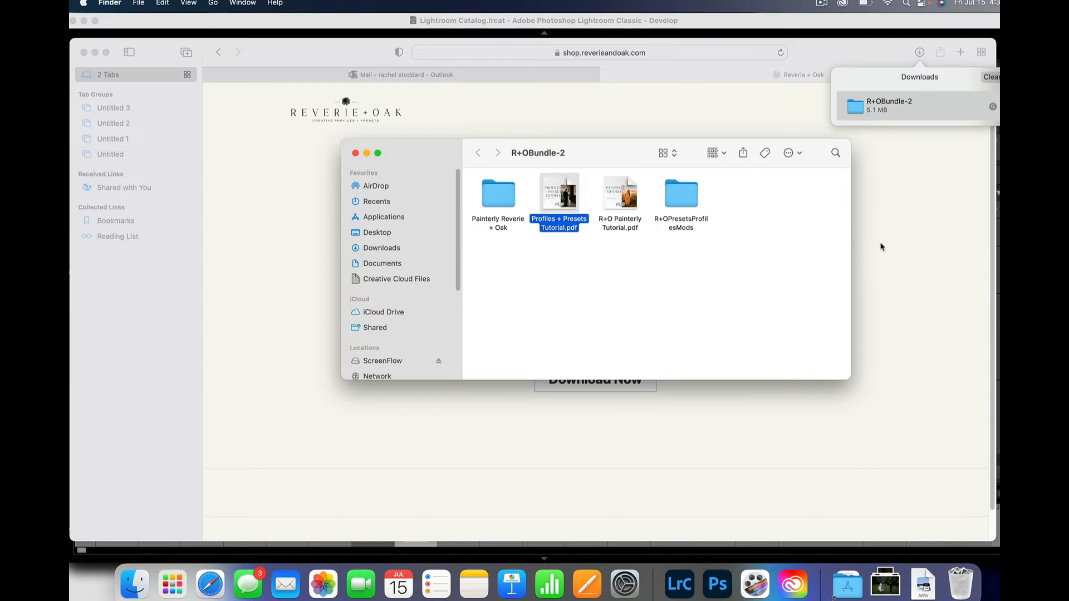
{"action": "mouse_move", "coordinate": [499, 212]}
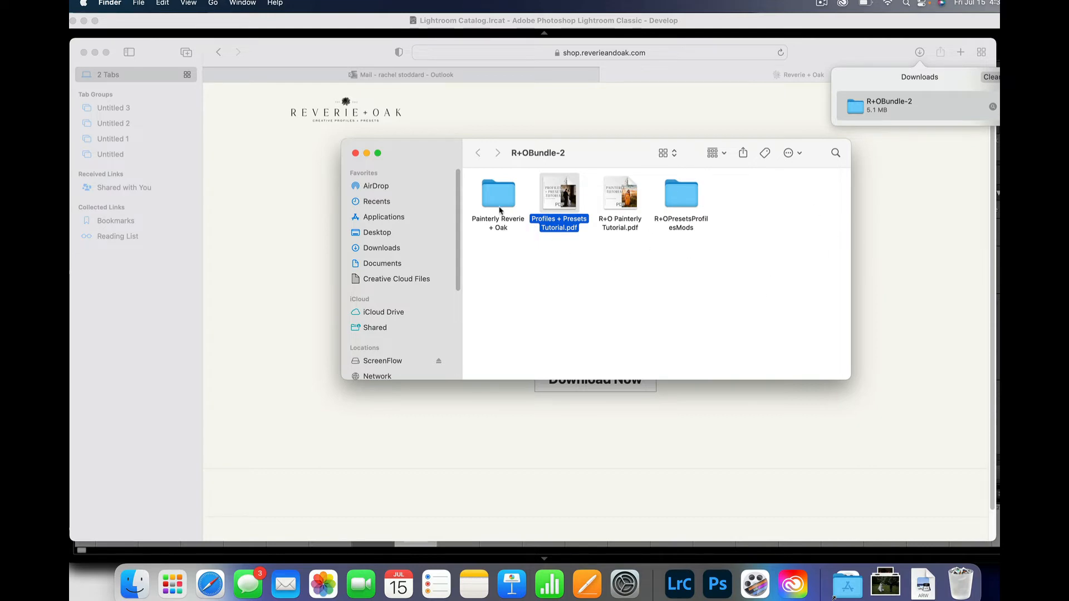
{"action": "double_click", "coordinate": [498, 193]}
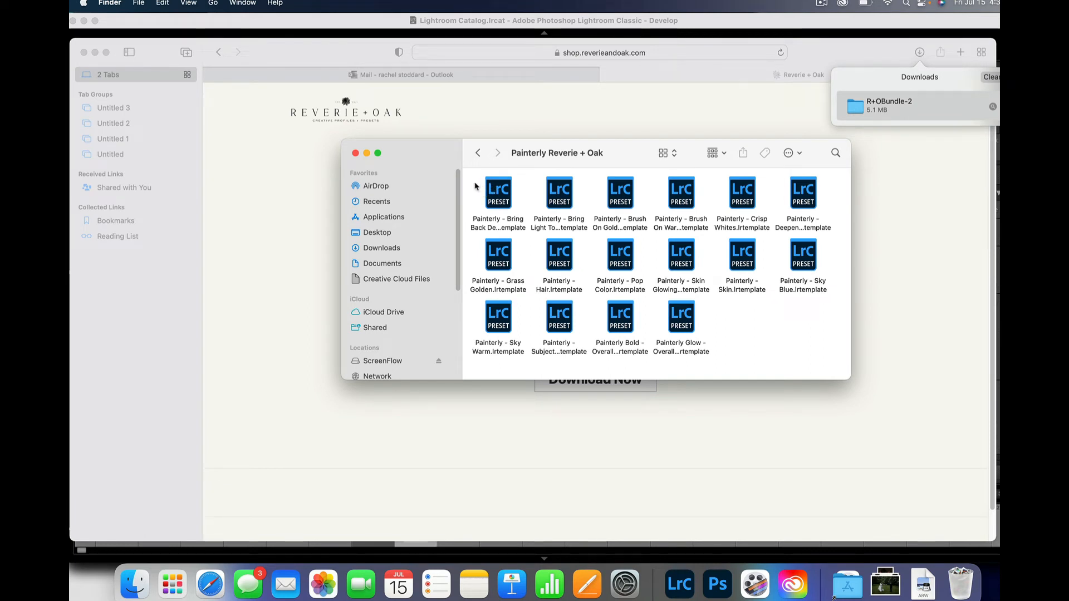
{"action": "key", "text": "cmd+a"}
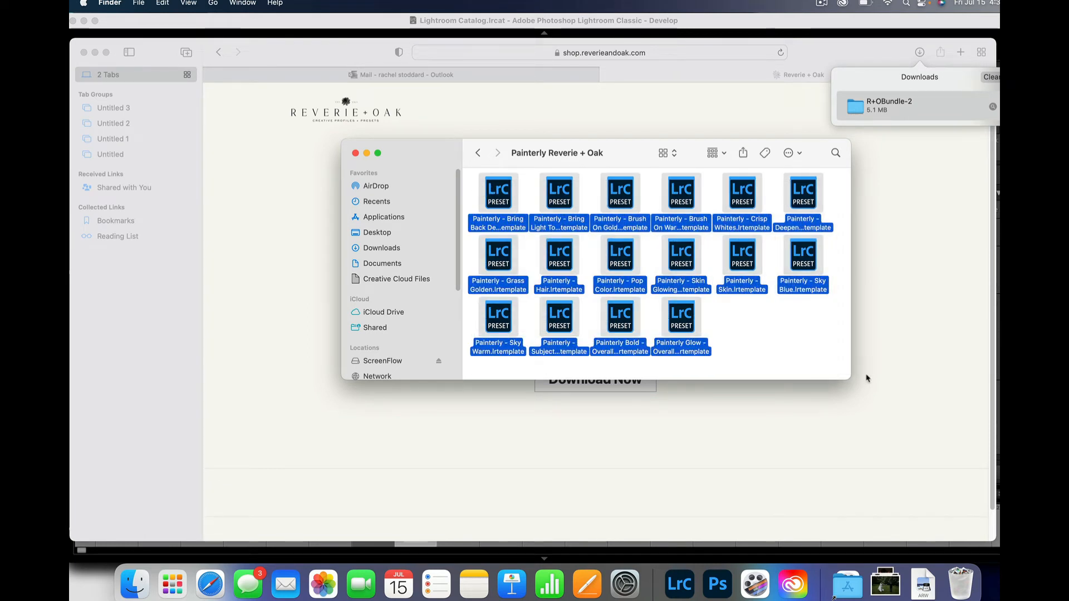
{"action": "right_click", "coordinate": [681, 191]}
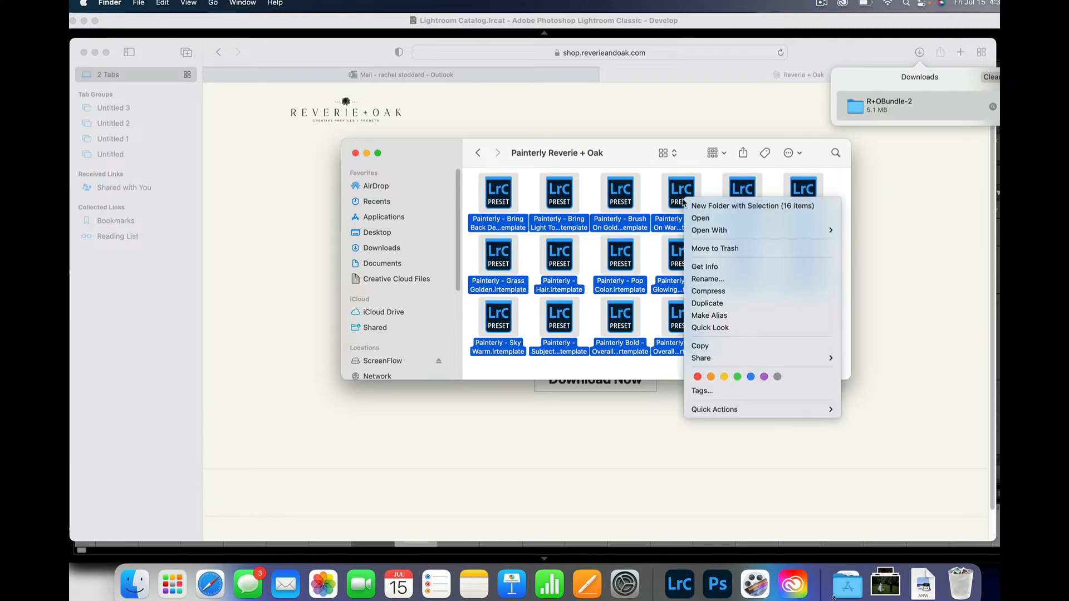
{"action": "mouse_move", "coordinate": [699, 346]}
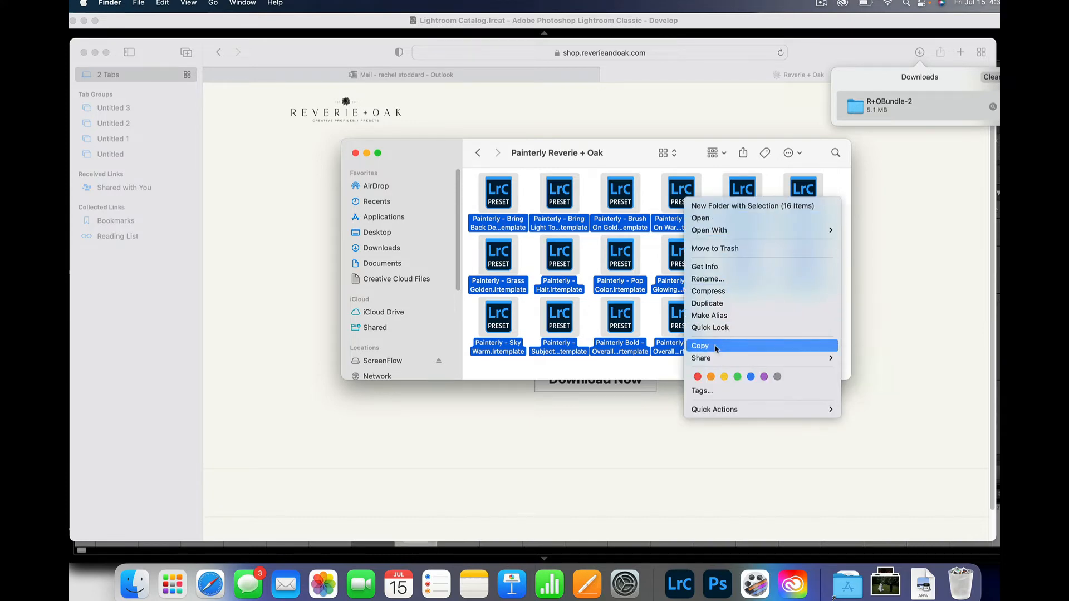
{"action": "left_click", "coordinate": [700, 345]}
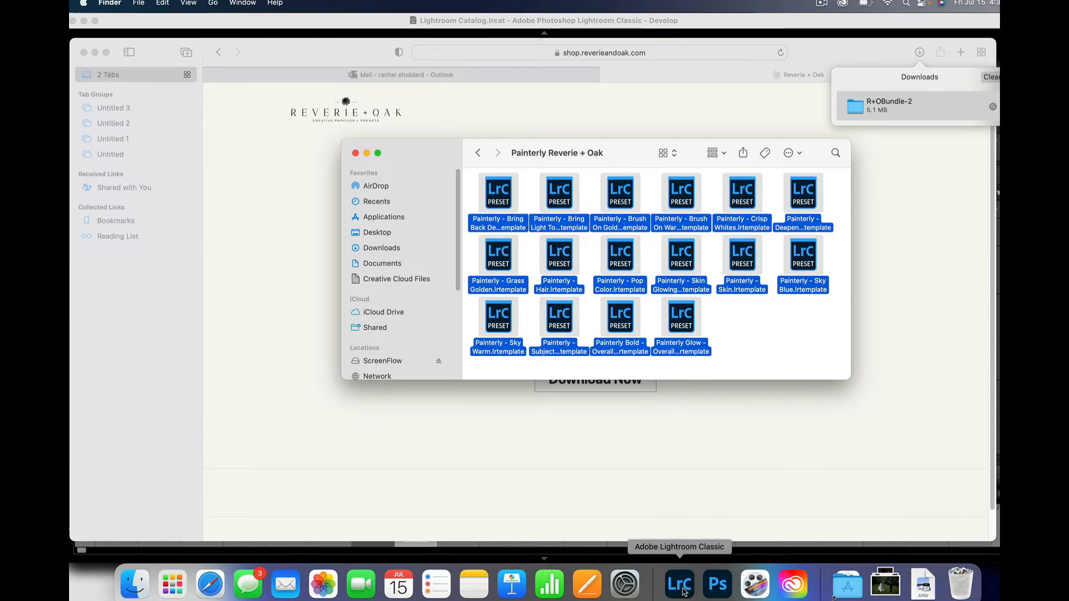
Step: Bring Lightroom Classic forward and open Preferences from the Lightroom Classic menu
{"action": "left_click", "coordinate": [679, 584]}
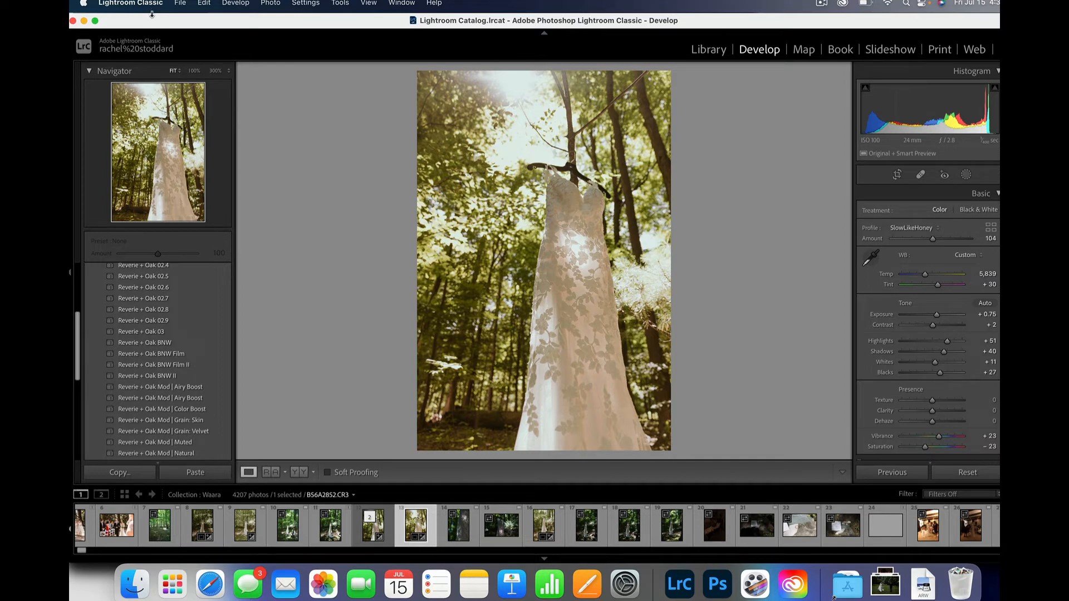
{"action": "mouse_move", "coordinate": [186, 23]}
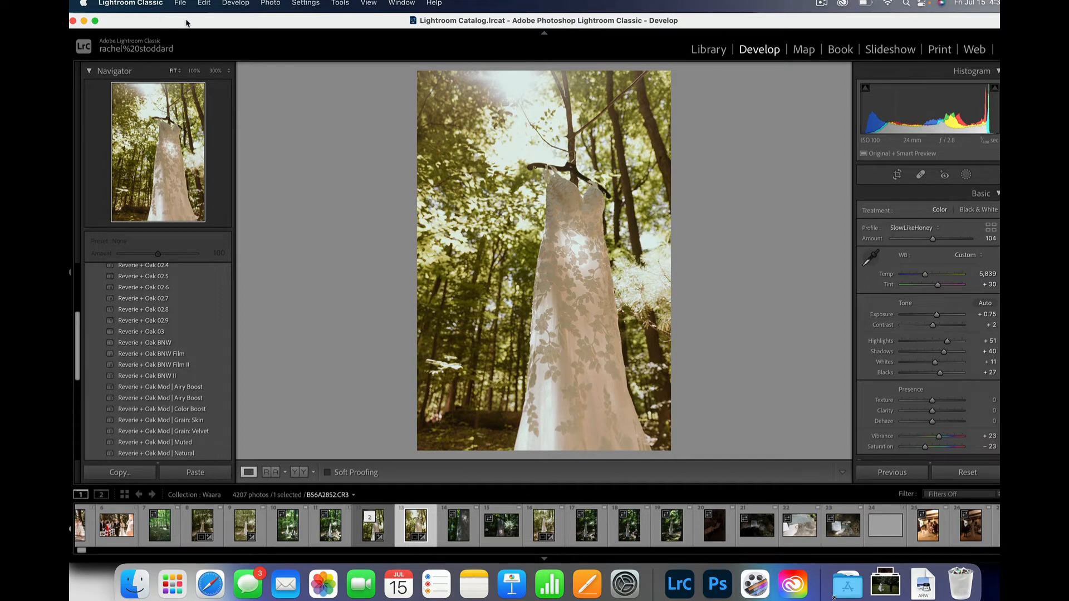
{"action": "mouse_move", "coordinate": [696, 252]}
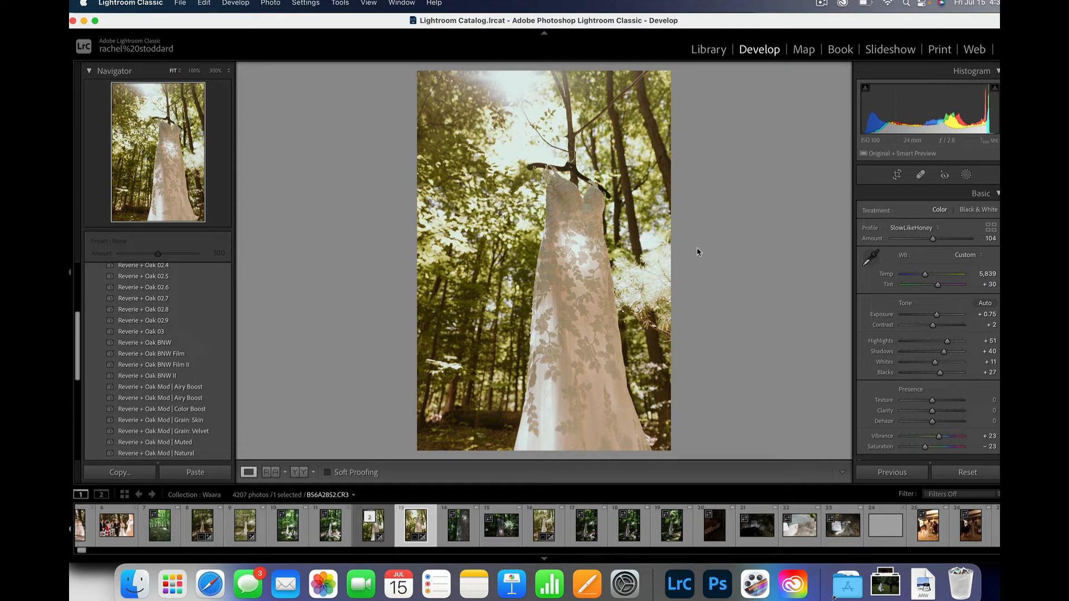
{"action": "mouse_move", "coordinate": [335, 61]}
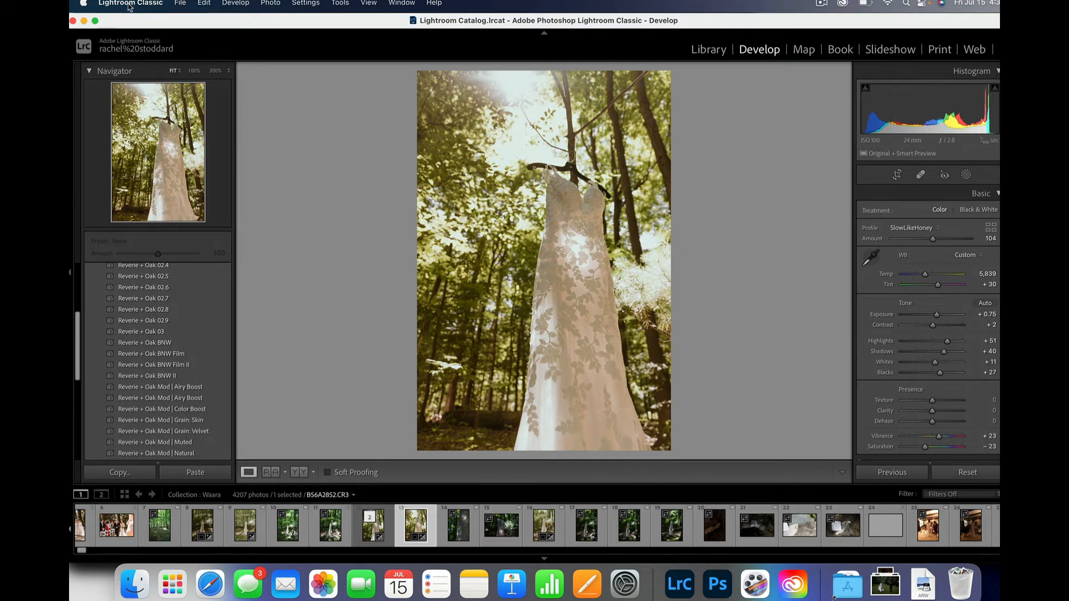
{"action": "left_click", "coordinate": [131, 3]}
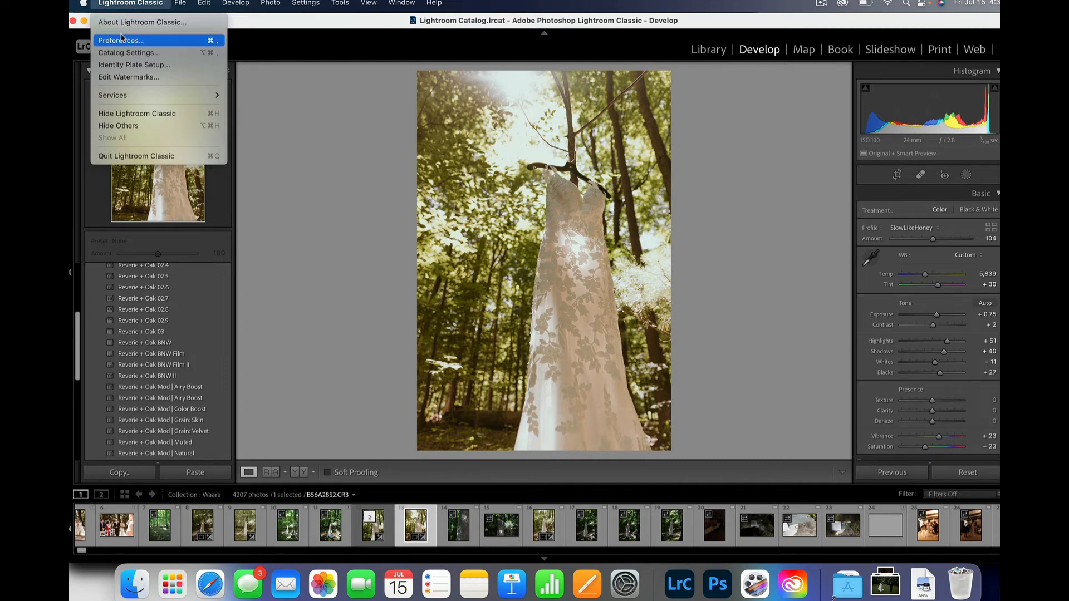
{"action": "left_click", "coordinate": [204, 4]}
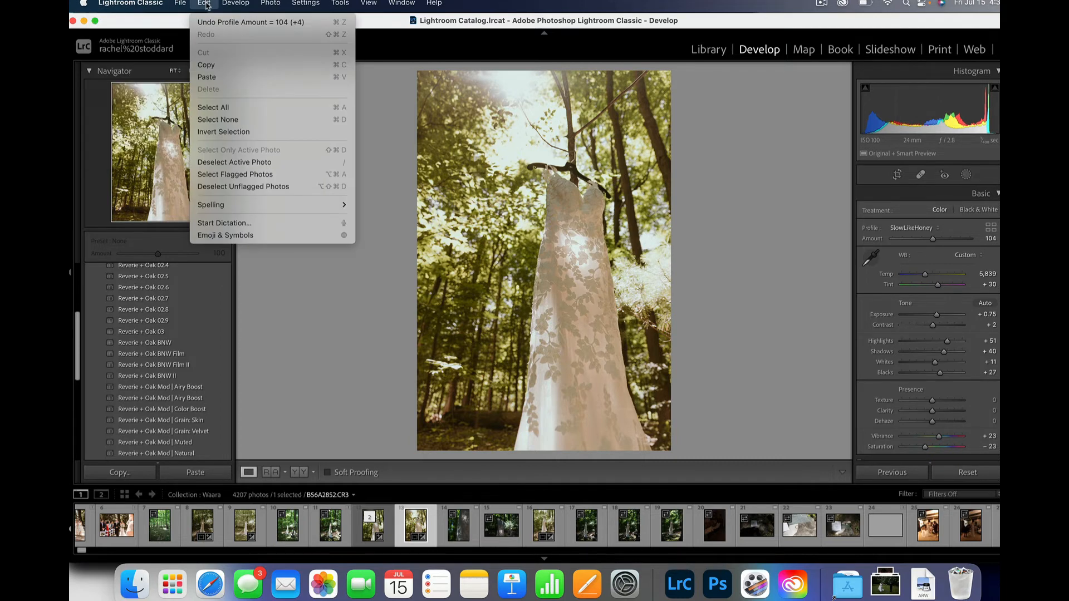
{"action": "left_click", "coordinate": [131, 4]}
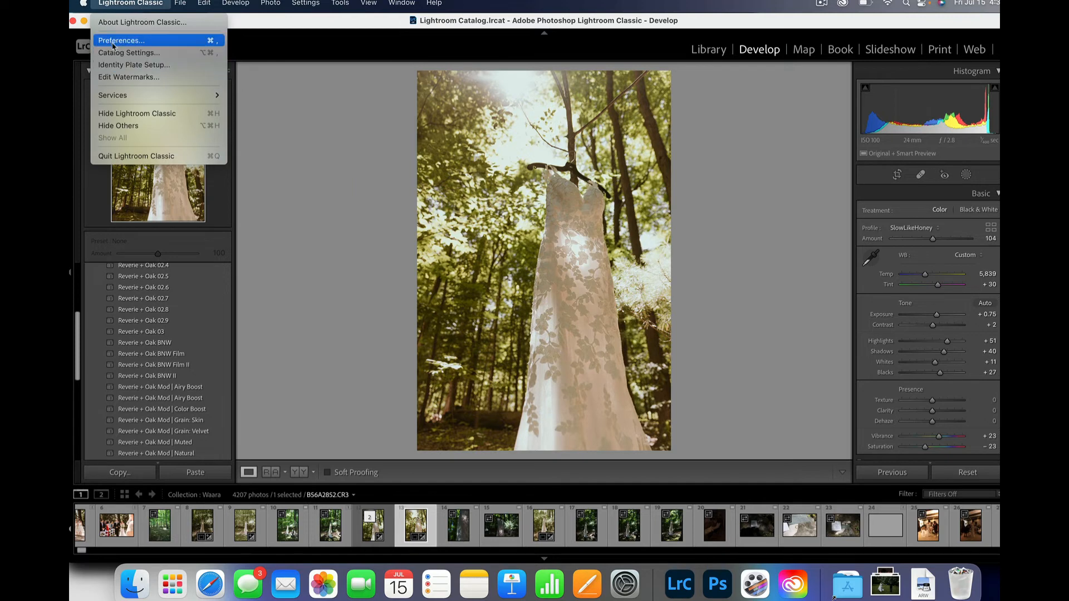
{"action": "left_click", "coordinate": [121, 39]}
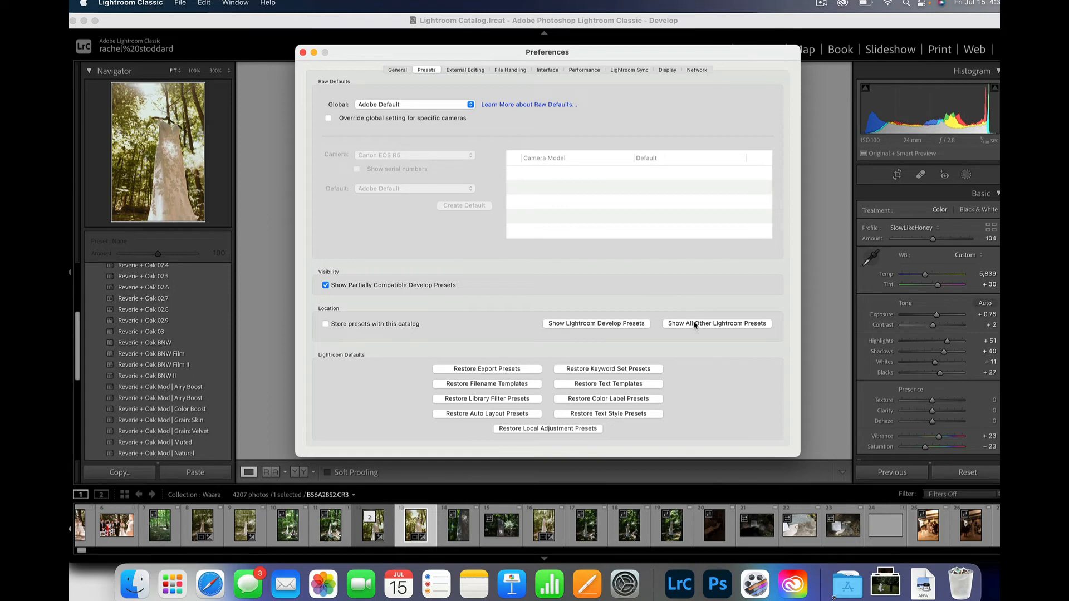
Step: Open Lightroom > Local Adjustment Presets via Show All Other Lightroom Presets, then close Finder
{"action": "left_click", "coordinate": [716, 323]}
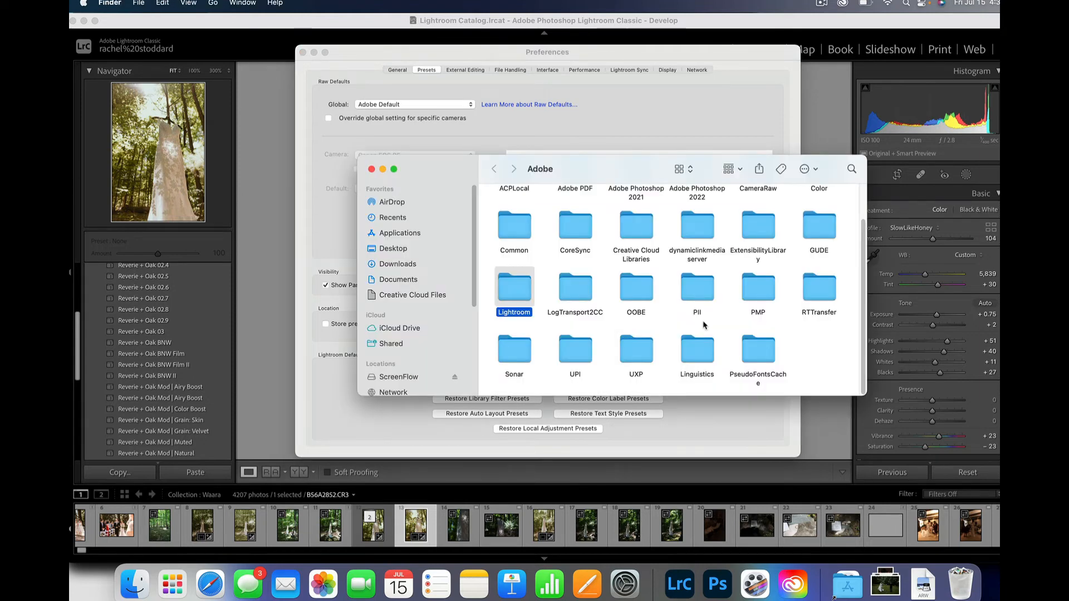
{"action": "mouse_move", "coordinate": [508, 301]}
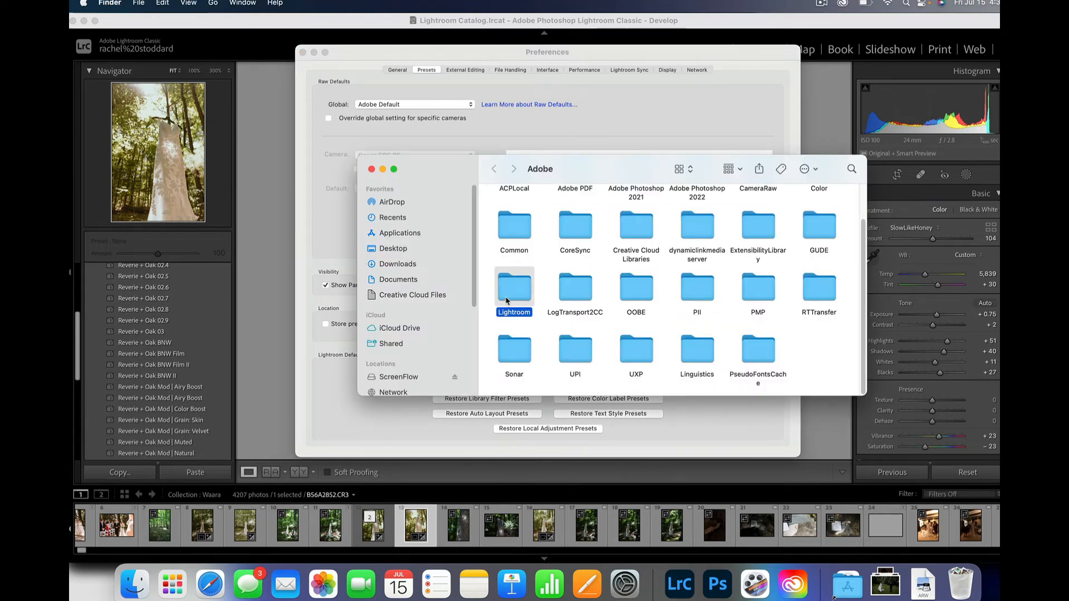
{"action": "double_click", "coordinate": [514, 286]}
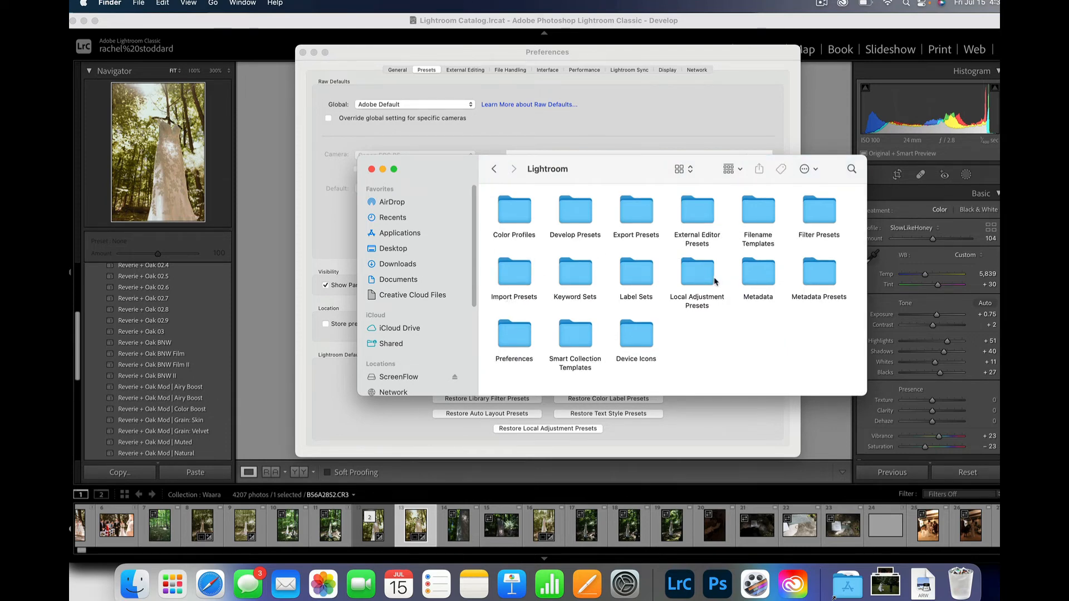
{"action": "double_click", "coordinate": [696, 282]}
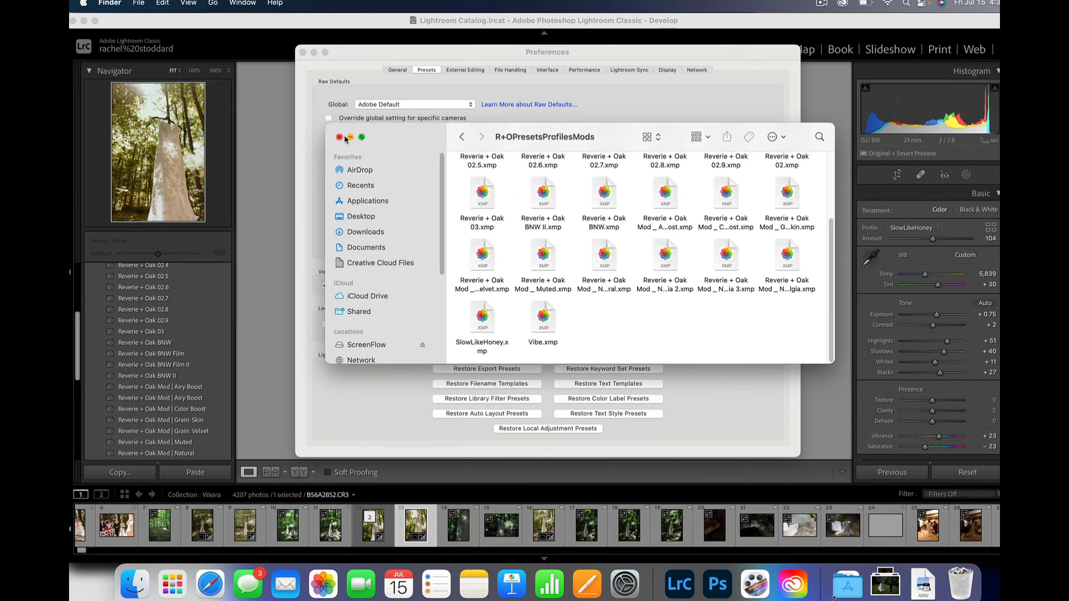
{"action": "left_click", "coordinate": [338, 137]}
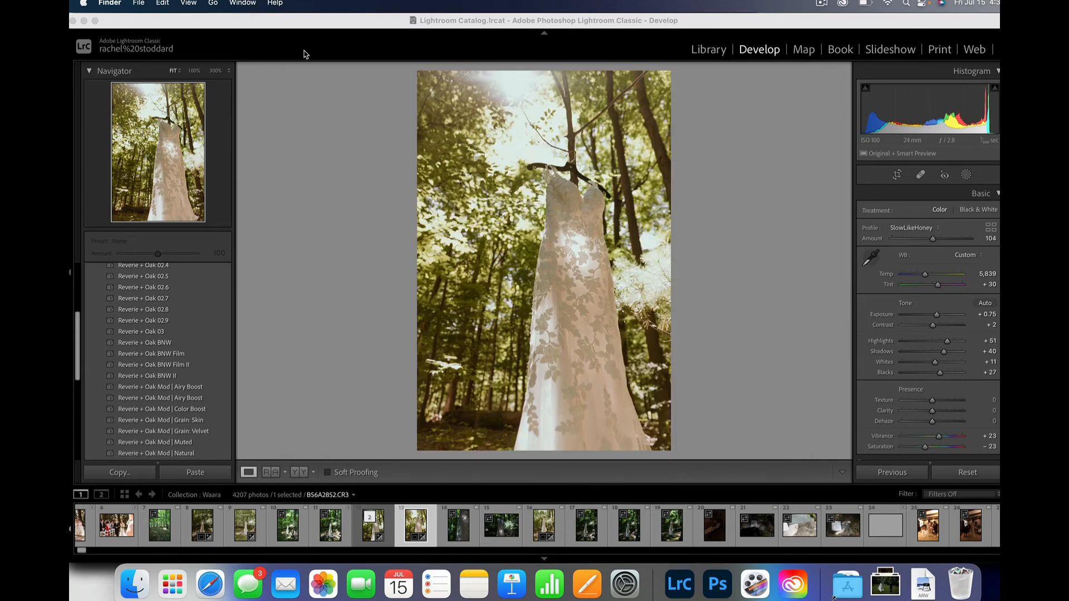
{"action": "mouse_move", "coordinate": [836, 190]}
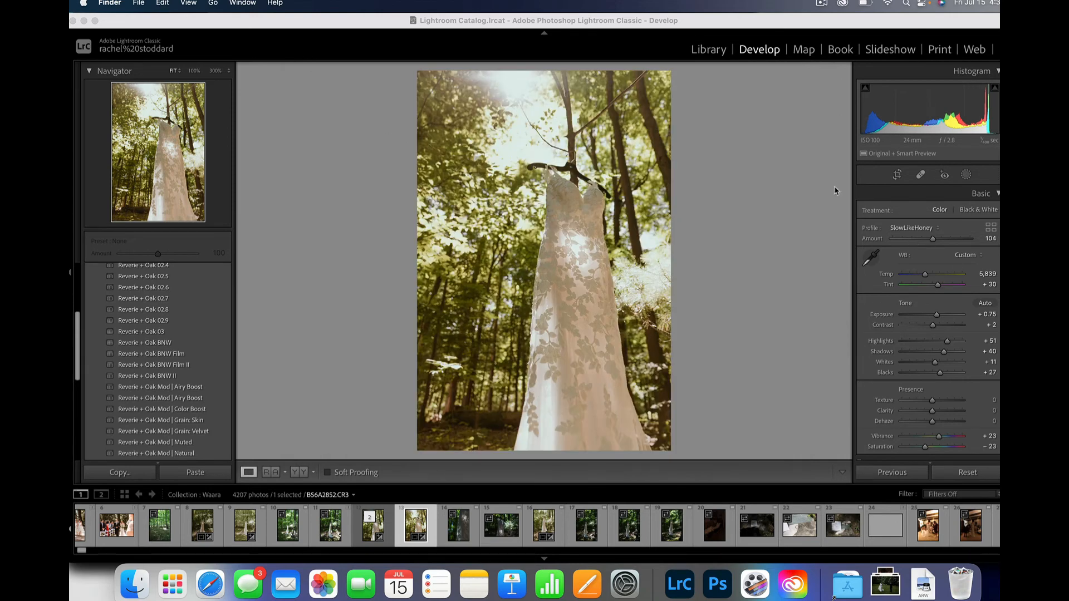
{"action": "mouse_move", "coordinate": [877, 186]}
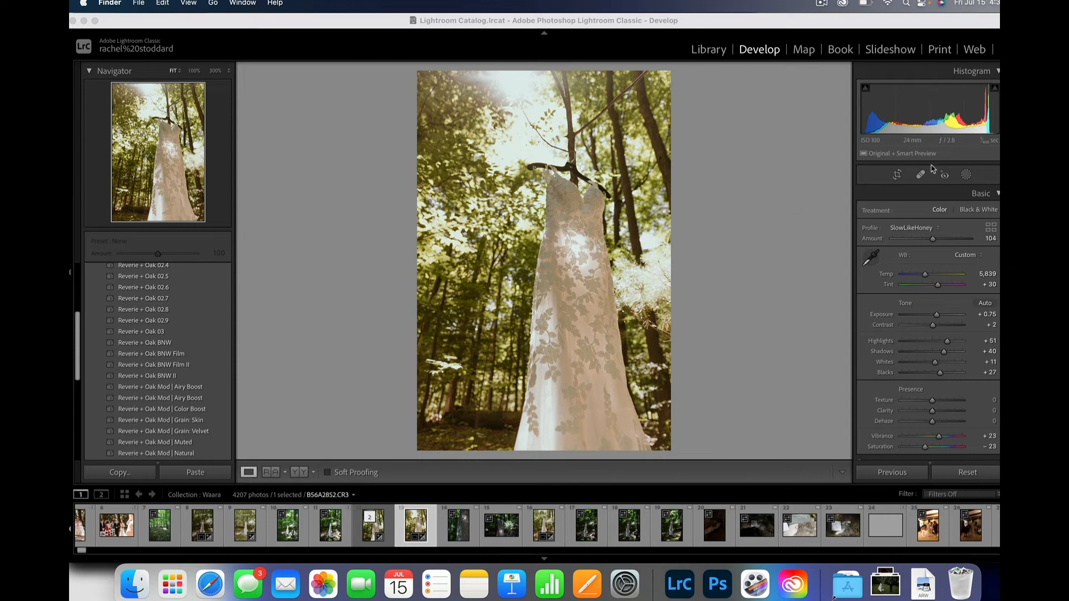
{"action": "mouse_move", "coordinate": [968, 177]}
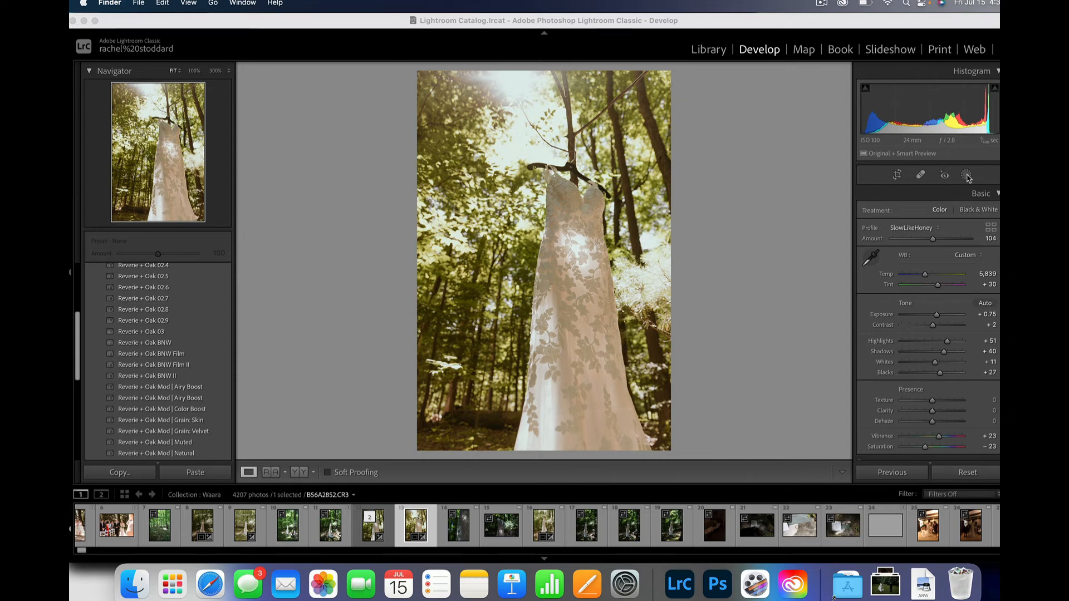
{"action": "mouse_move", "coordinate": [977, 177]}
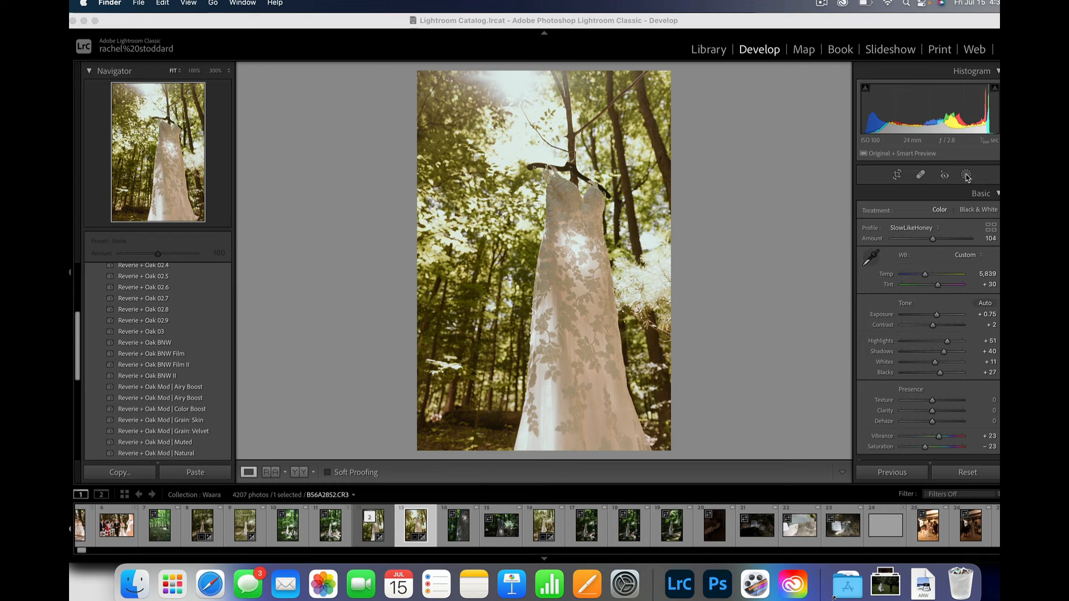
Step: Start a new mask and open its Effect list to view the Painterly brushes
{"action": "left_click", "coordinate": [966, 175]}
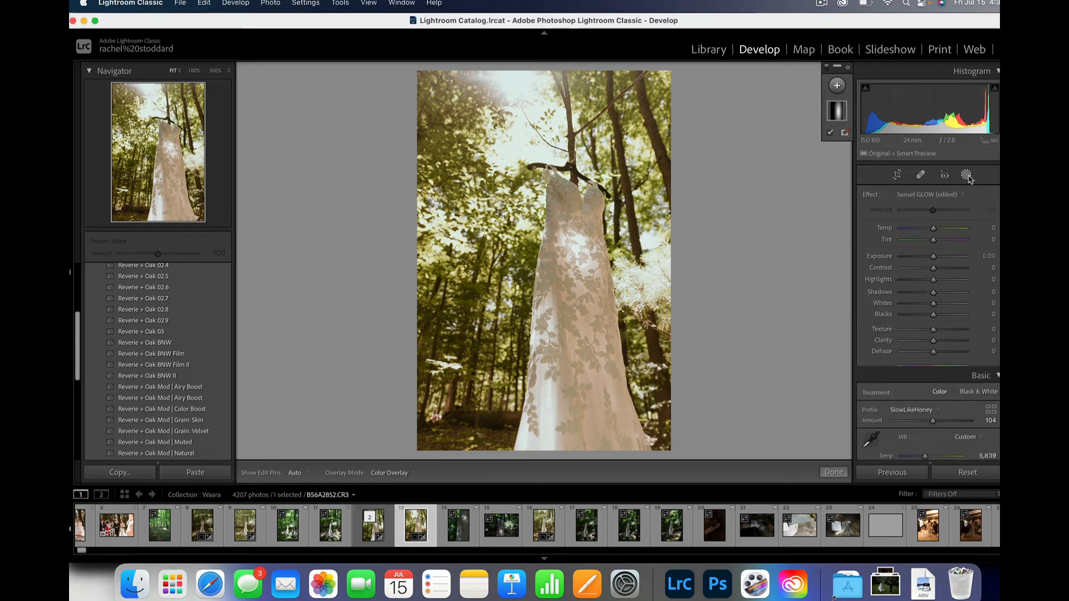
{"action": "left_click", "coordinate": [967, 174]}
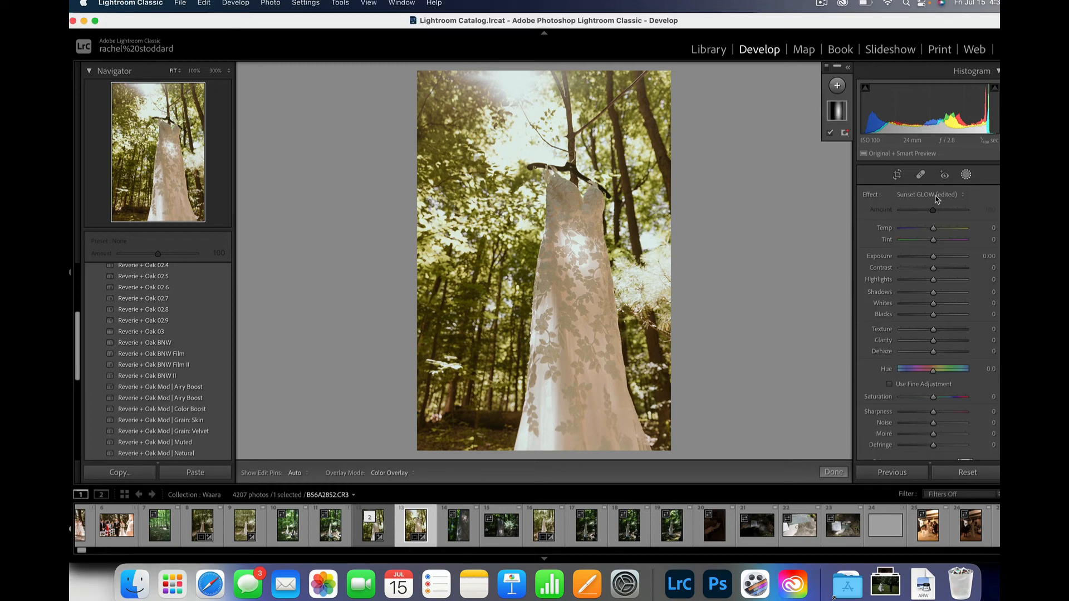
{"action": "left_click", "coordinate": [930, 194]}
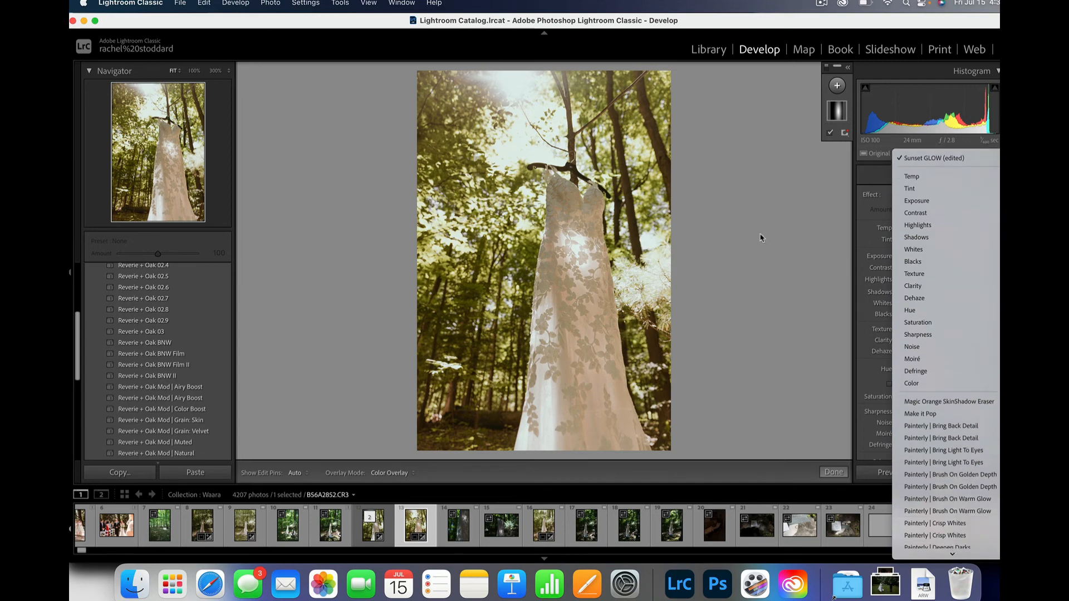